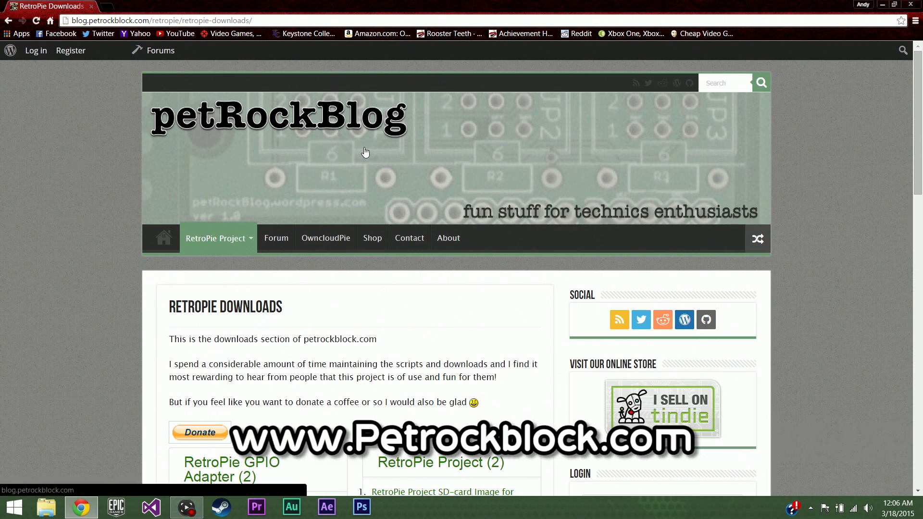
Navigate from the RetroPie Project section to the Downloads page and the Raspberry Pi 1 SD-card image.
{"action": "left_click", "coordinate": [217, 238]}
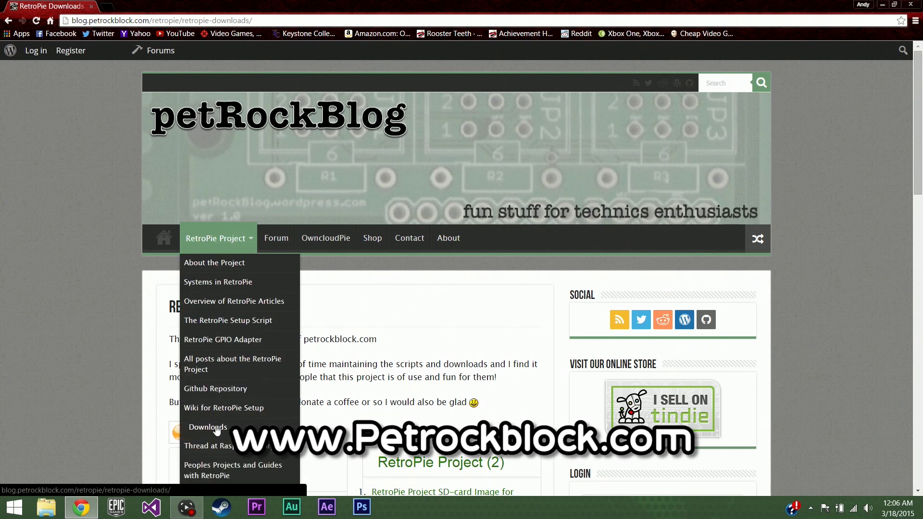
{"action": "left_click", "coordinate": [208, 427]}
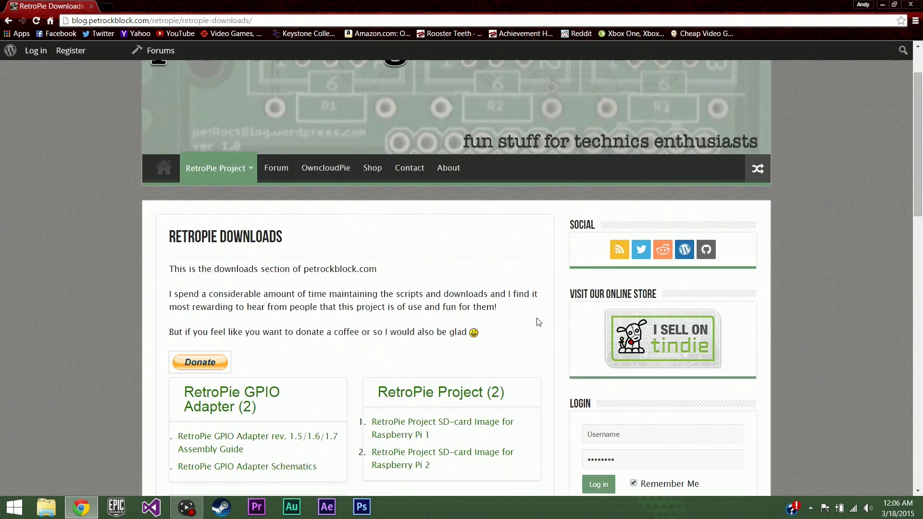
{"action": "scroll", "scroll_direction": "down", "scroll_amount": 3}
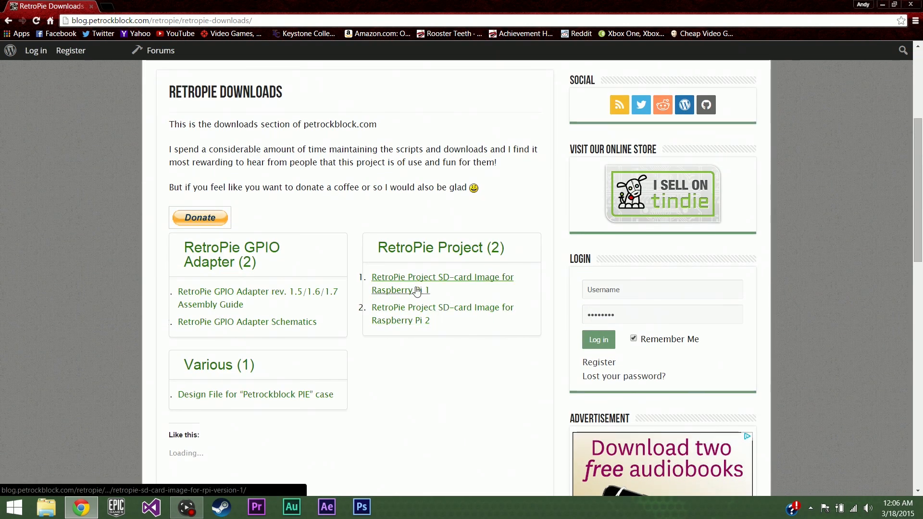
{"action": "left_click", "coordinate": [442, 282]}
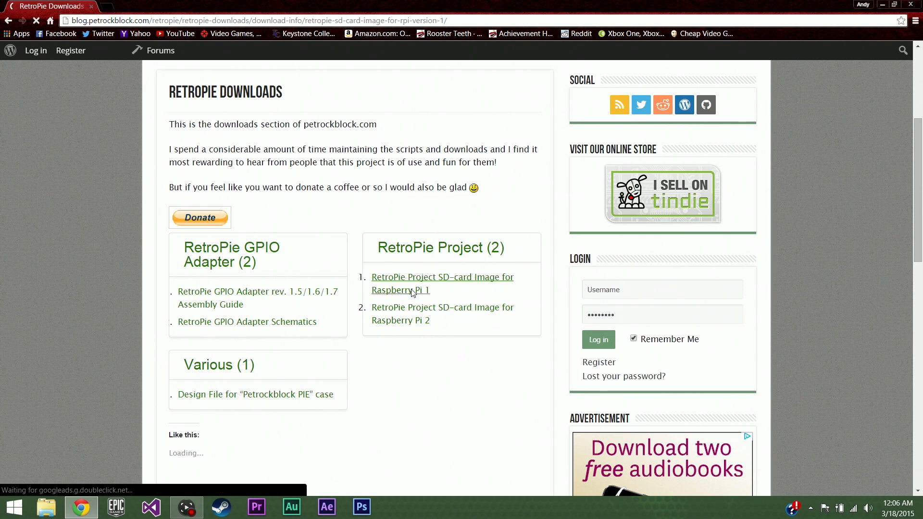
Start downloading the RetroPie 2.6.0 SD-card image for Raspberry Pi 1.
{"action": "left_click", "coordinate": [442, 277]}
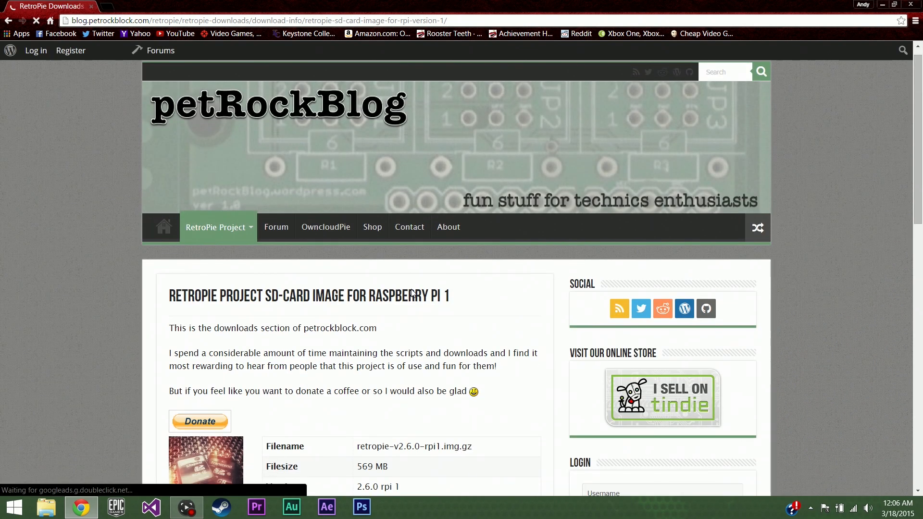
{"action": "scroll", "scroll_direction": "down", "scroll_amount": 3}
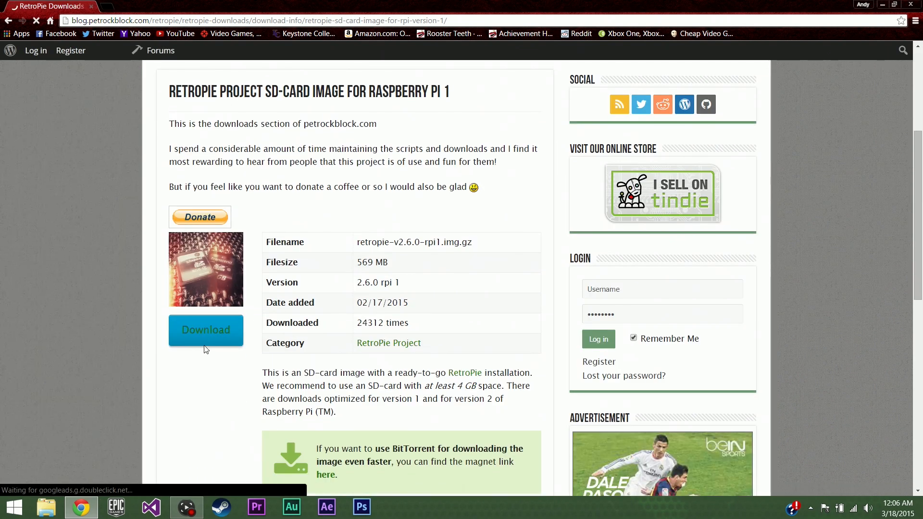
{"action": "left_click", "coordinate": [206, 330]}
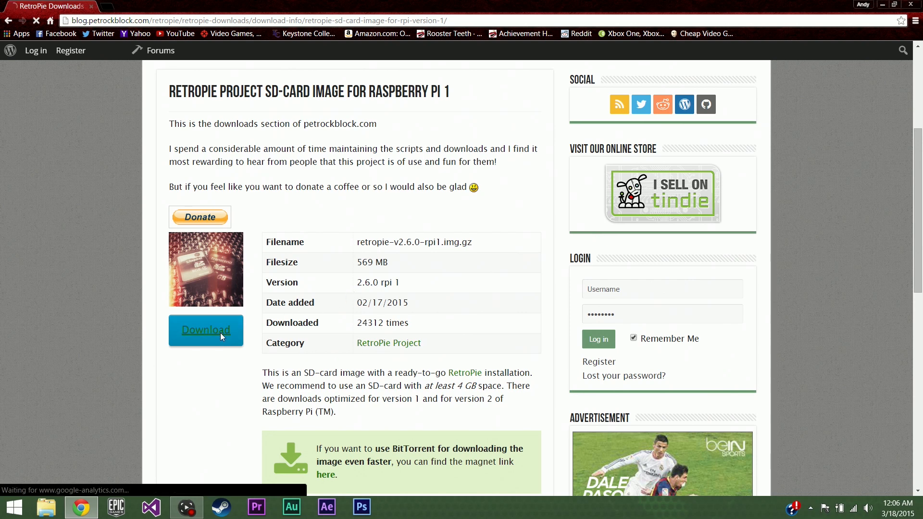
{"action": "left_click", "coordinate": [206, 330]}
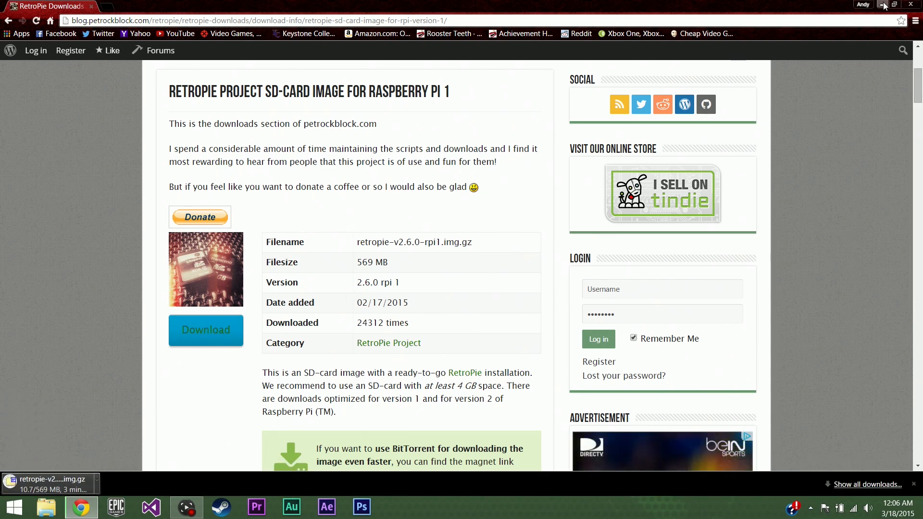
Extract the downloaded .img.gz archive on the desktop with 7-Zip to get the disk image.
{"action": "left_click", "coordinate": [884, 4]}
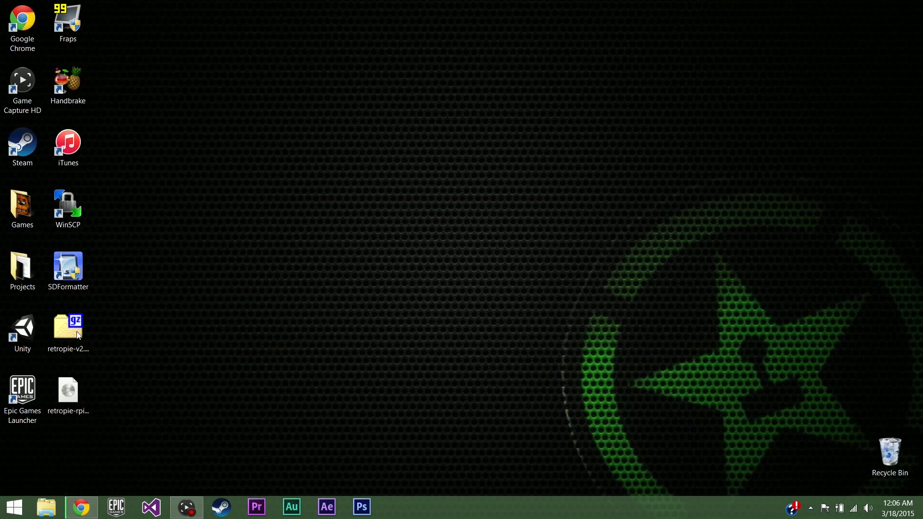
{"action": "right_click", "coordinate": [67, 327]}
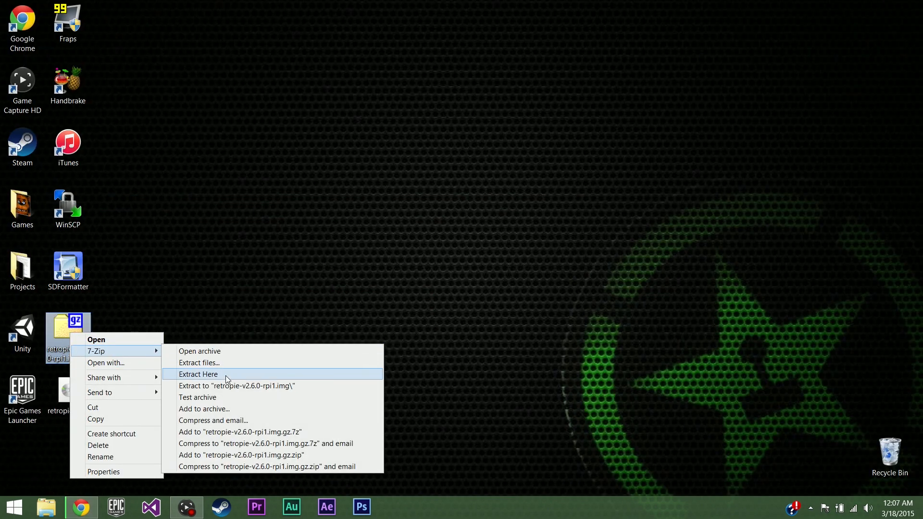
{"action": "left_click", "coordinate": [198, 374]}
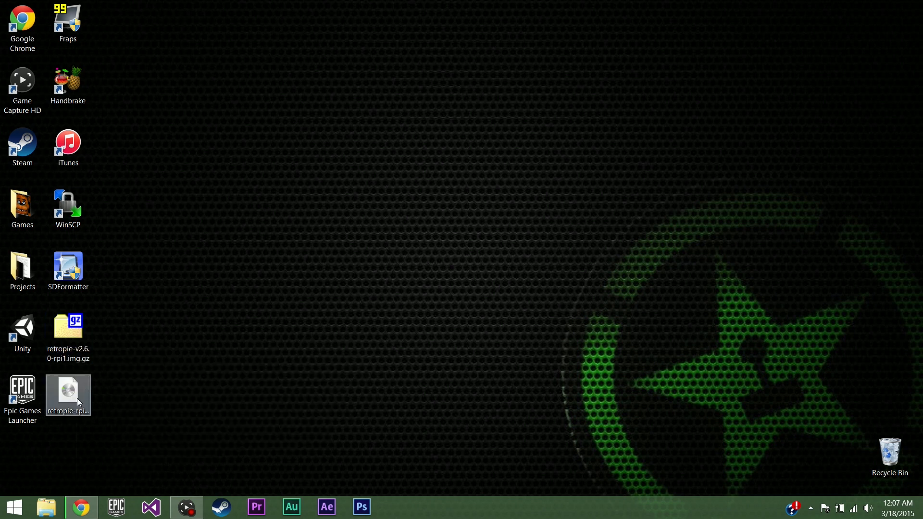
{"action": "double_click", "coordinate": [68, 392]}
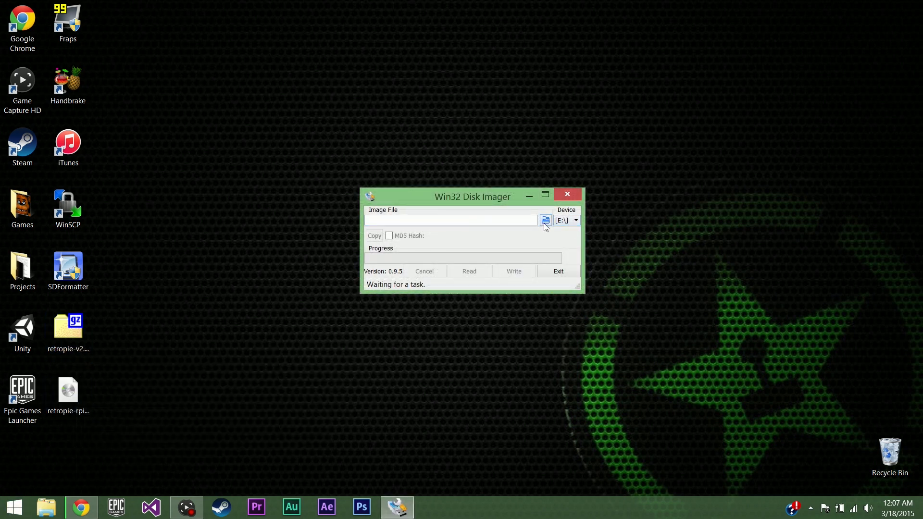
Write retropie-rpi1.img to the BOOT SD card (E:) and confirm the successful write.
{"action": "left_click", "coordinate": [544, 219]}
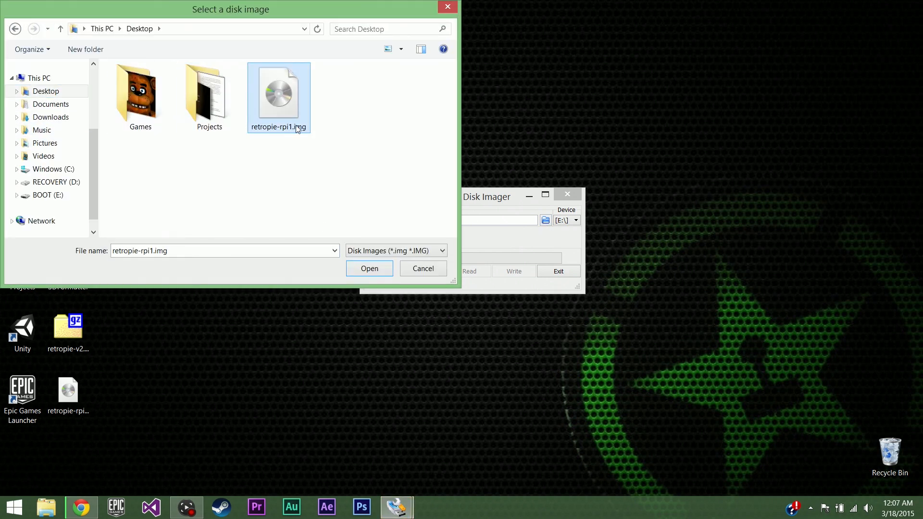
{"action": "left_click", "coordinate": [369, 268]}
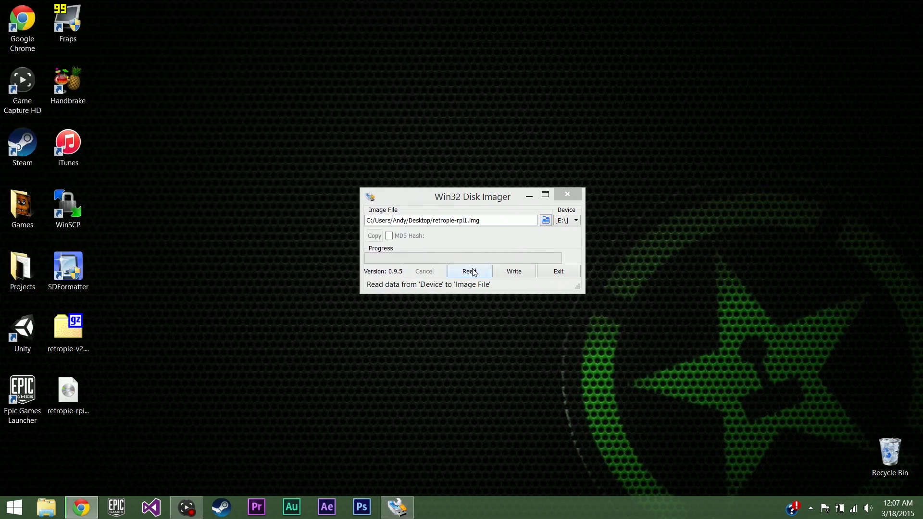
{"action": "left_click", "coordinate": [512, 271]}
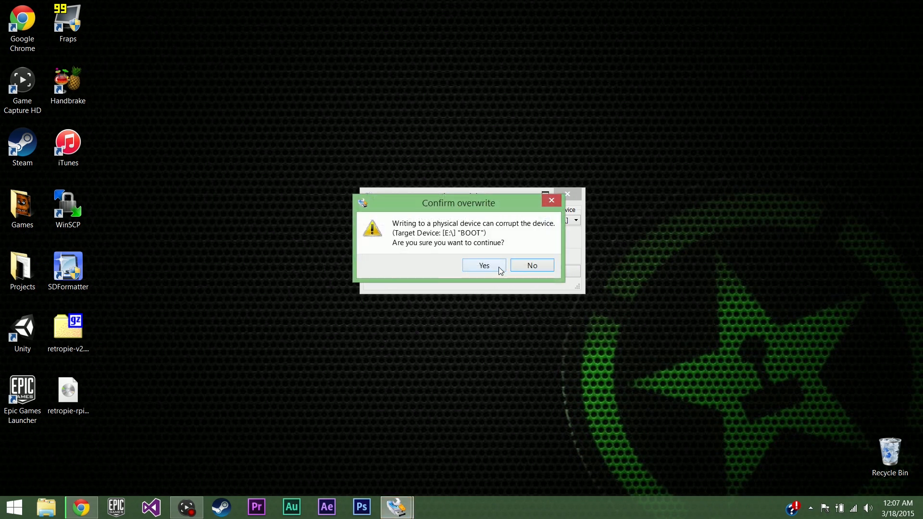
{"action": "left_click", "coordinate": [482, 265]}
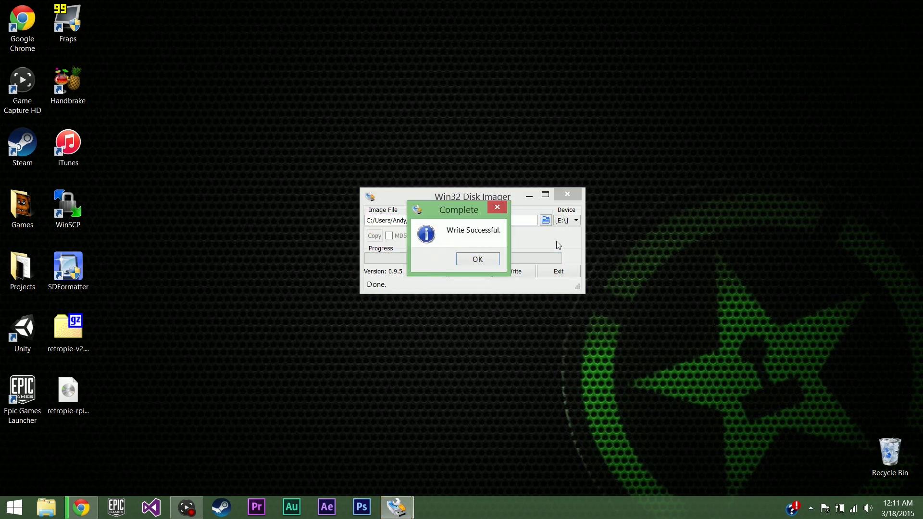
{"action": "left_click", "coordinate": [477, 259]}
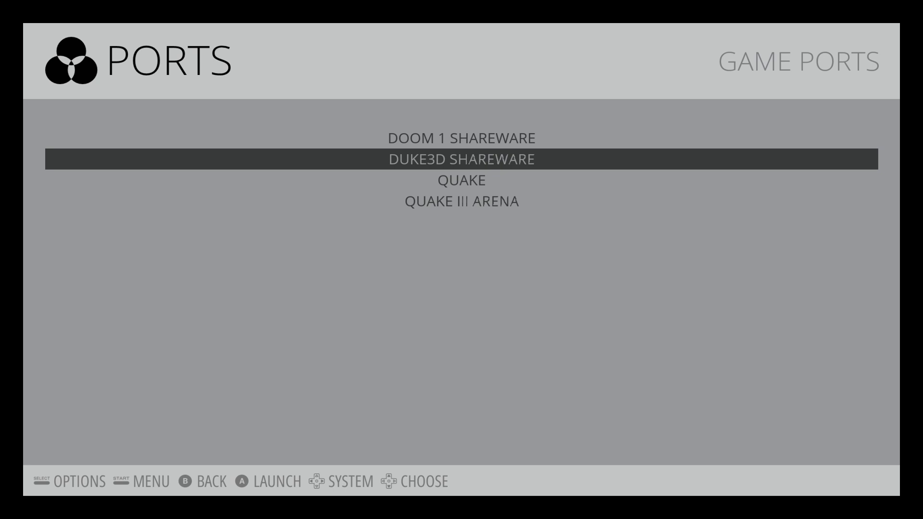
Browse EmulationStation to the Ports list with Doom, Duke3D and Quake.
{"action": "left_click", "coordinate": [462, 160]}
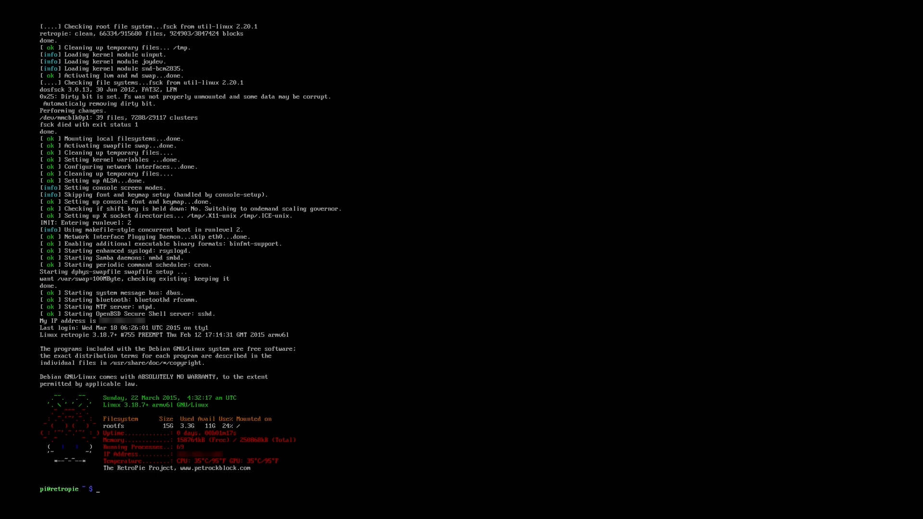
Run ifconfig at the pi@retropie prompt to find the Pi's network address.
{"action": "type", "text": "ifconfi"}
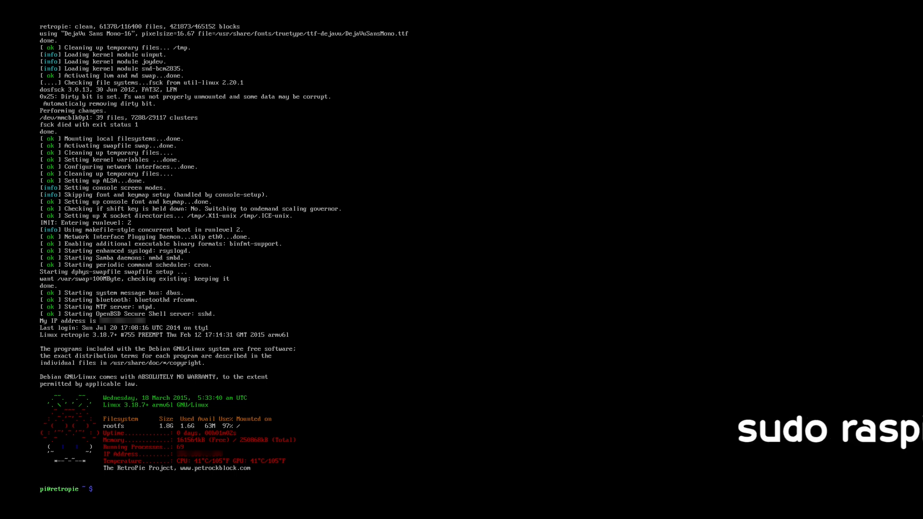
Run sudo raspi-config and expand the root filesystem, acknowledging the resize notice.
{"action": "type", "text": "sudo raspi"}
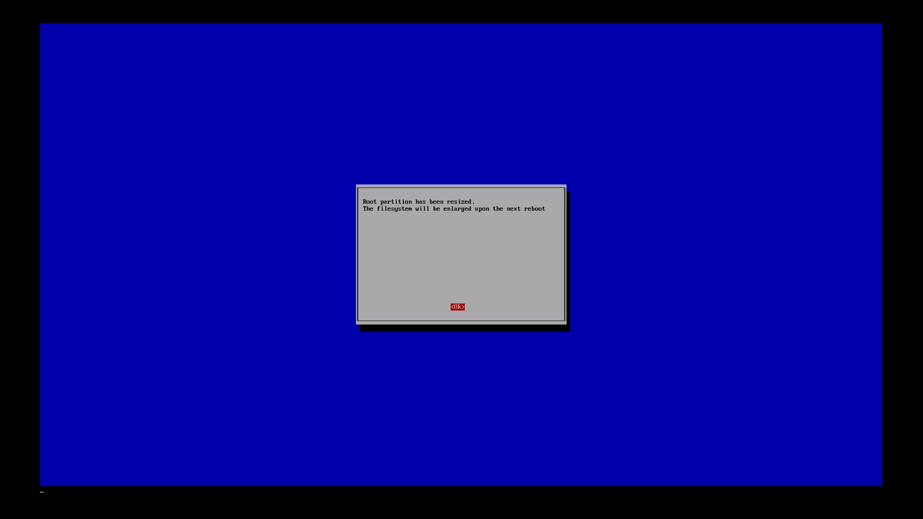
{"action": "left_click", "coordinate": [457, 306]}
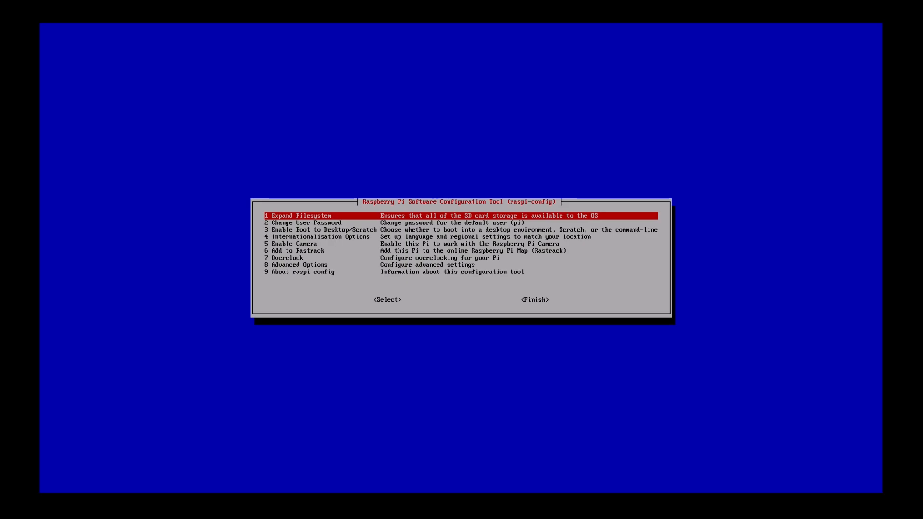
{"action": "key", "text": "Down"}
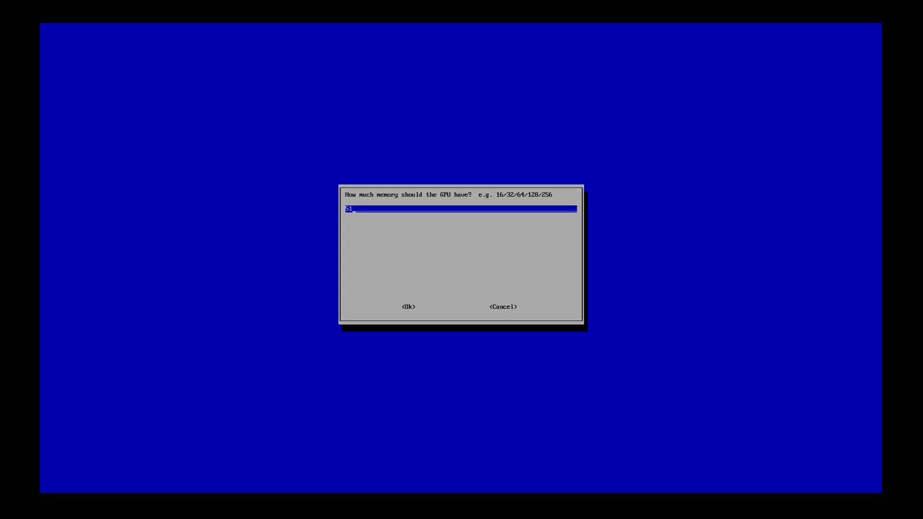
Set the GPU memory split value and return to the main raspi-config menu.
{"action": "left_click", "coordinate": [408, 306]}
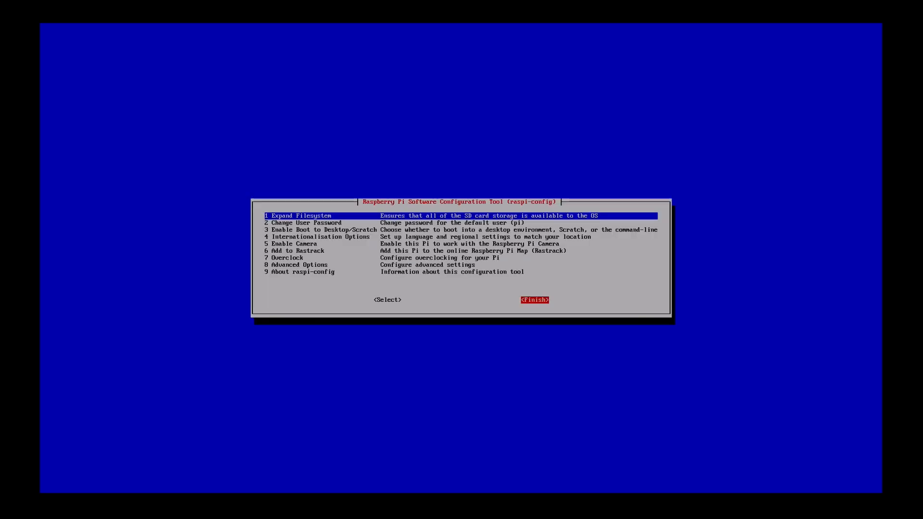
Finish raspi-config and reboot the Pi with the enlarged 15 GB filesystem.
{"action": "left_click", "coordinate": [533, 300]}
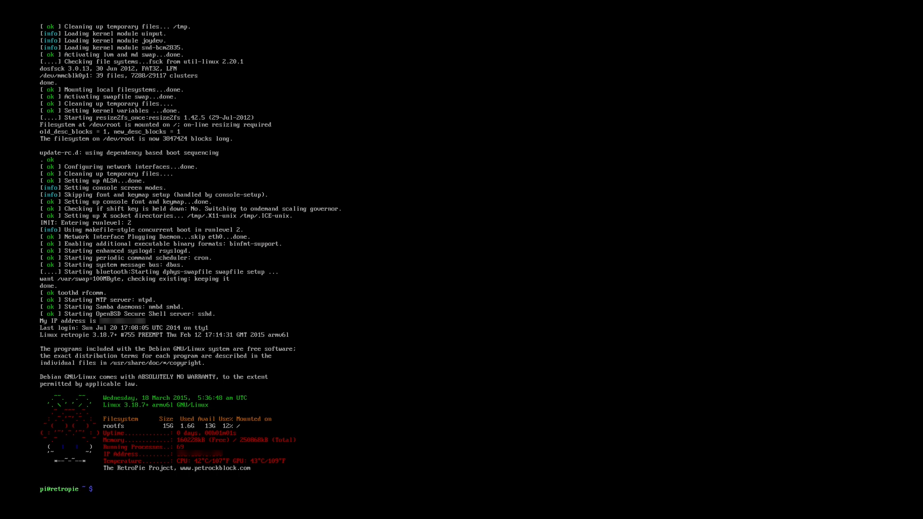
Refresh the package lists with sudo apt-get update.
{"action": "type", "text": "sudo"}
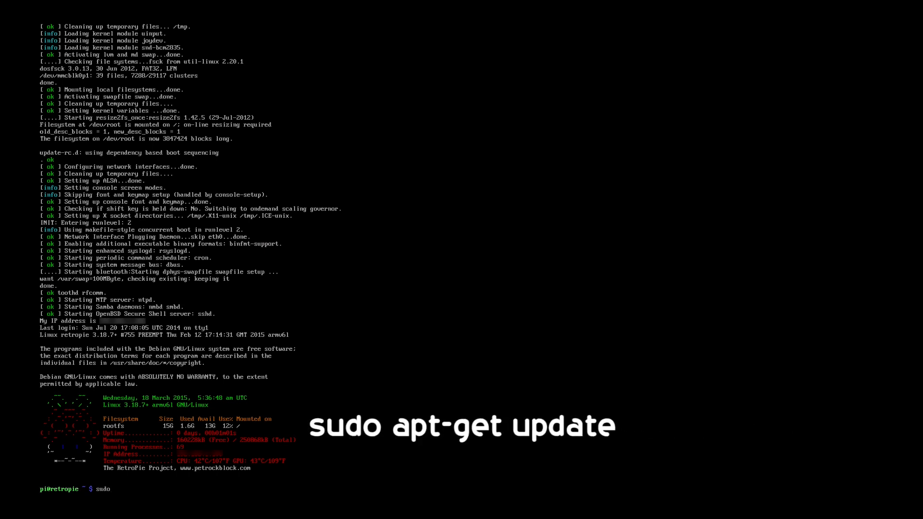
{"action": "type", "text": "apt-get"}
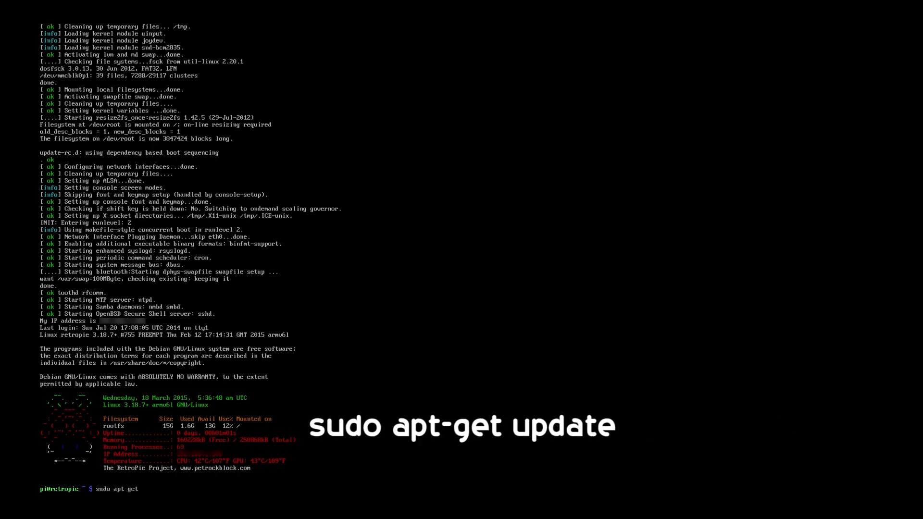
{"action": "type", "text": "update"}
{"action": "type", "text": "sudo"}
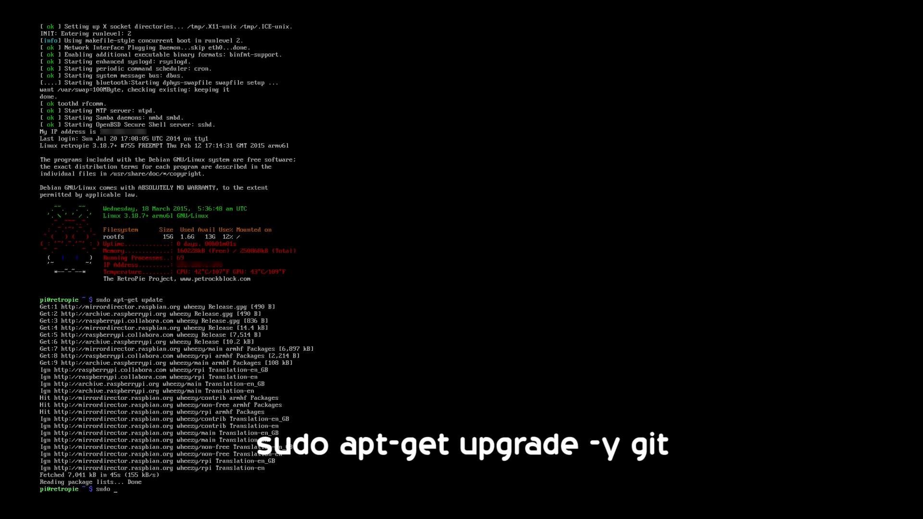
Upgrade the installed packages with sudo apt-get upgrade -y git.
{"action": "type", "text": "apt-get"}
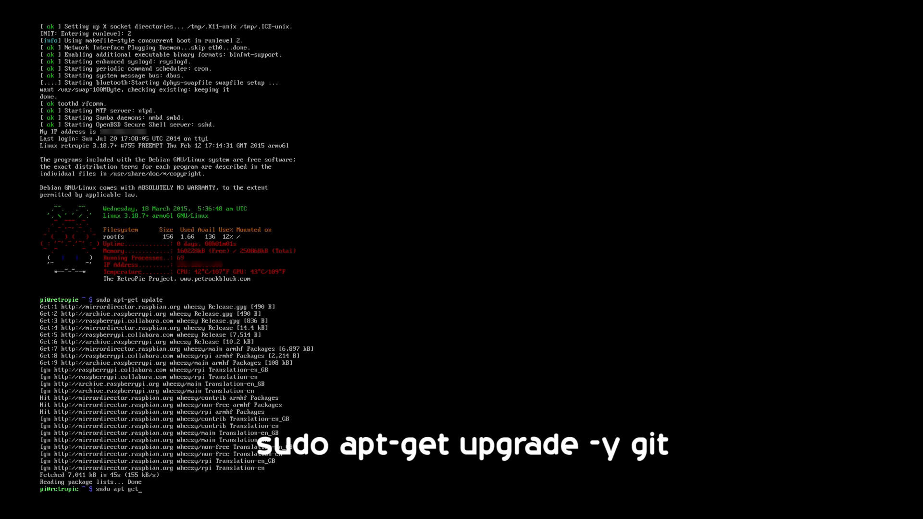
{"action": "type", "text": "up"}
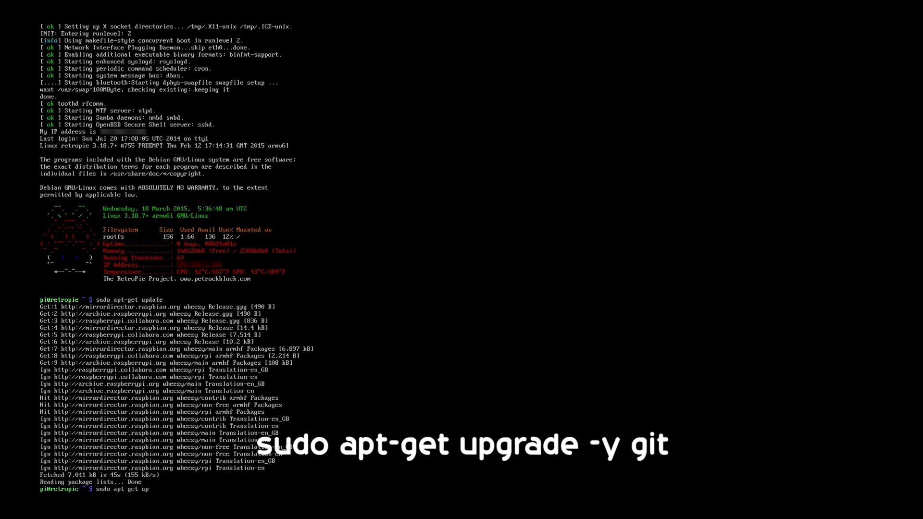
{"action": "type", "text": "grade -"}
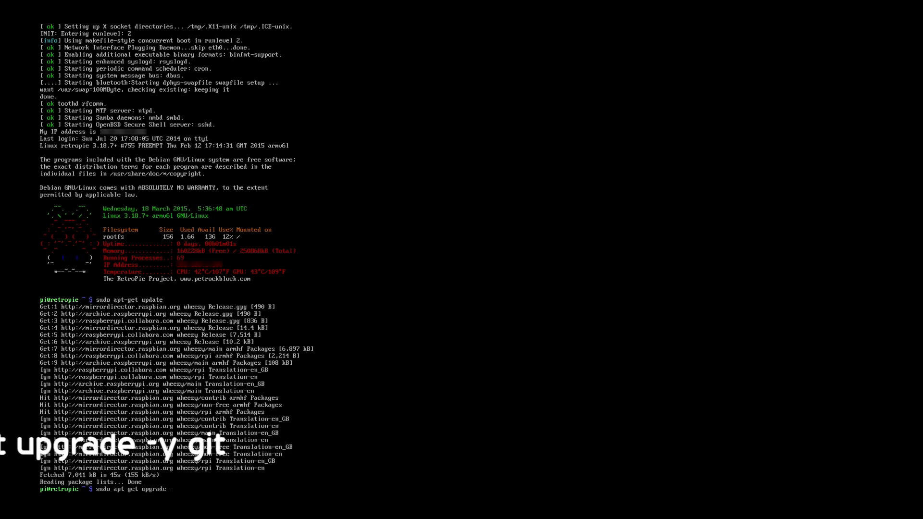
{"action": "type", "text": "y git"}
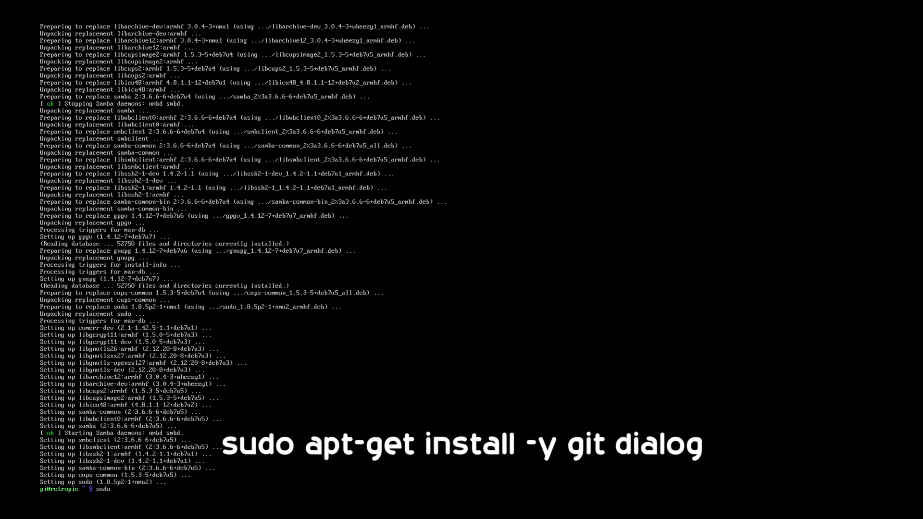
Run sudo apt-get install -y git dialog; both report already newest version.
{"action": "type", "text": "apt-get"}
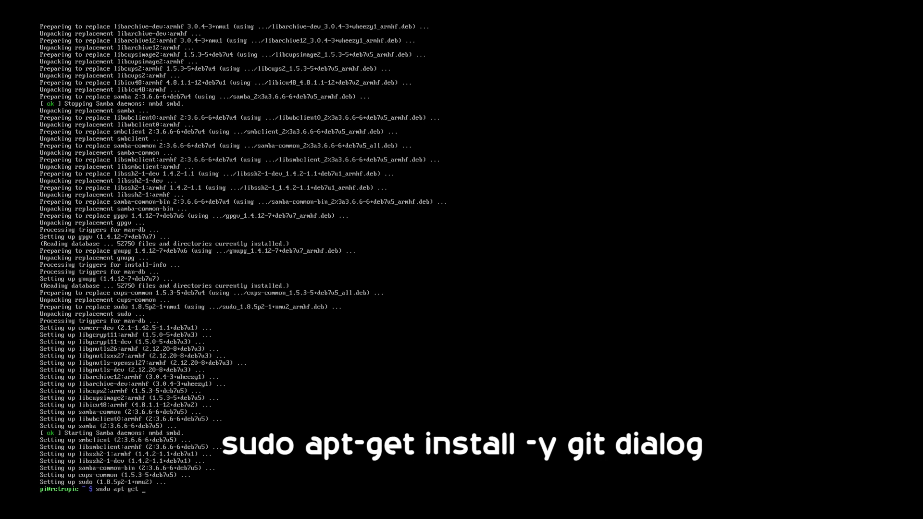
{"action": "type", "text": "install"}
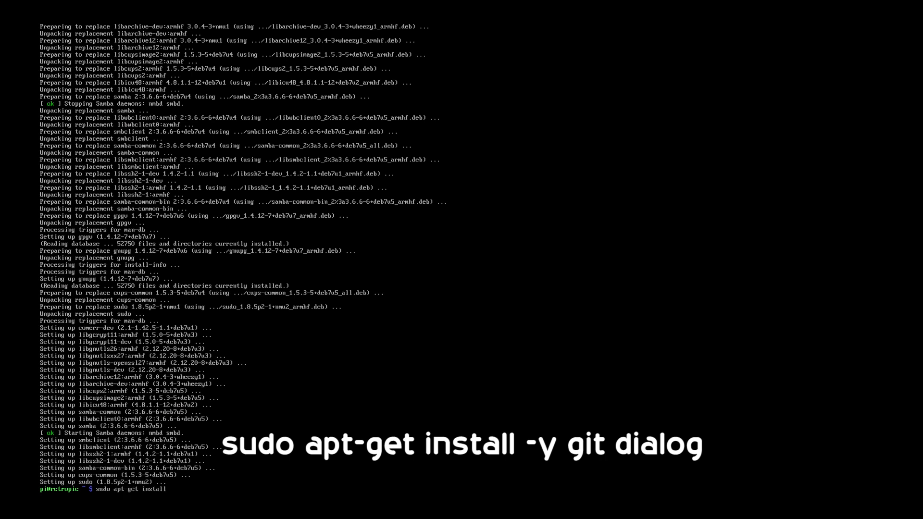
{"action": "type", "text": "-"}
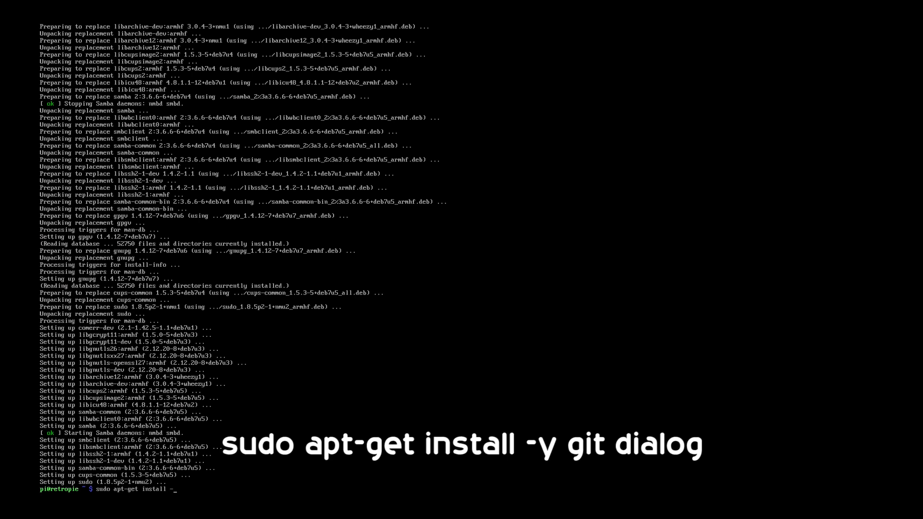
{"action": "type", "text": "y g"}
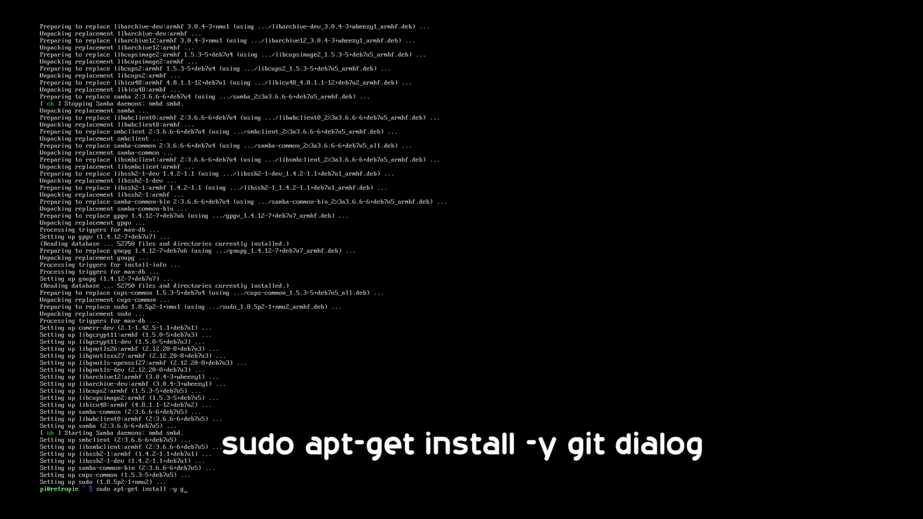
{"action": "type", "text": "di"}
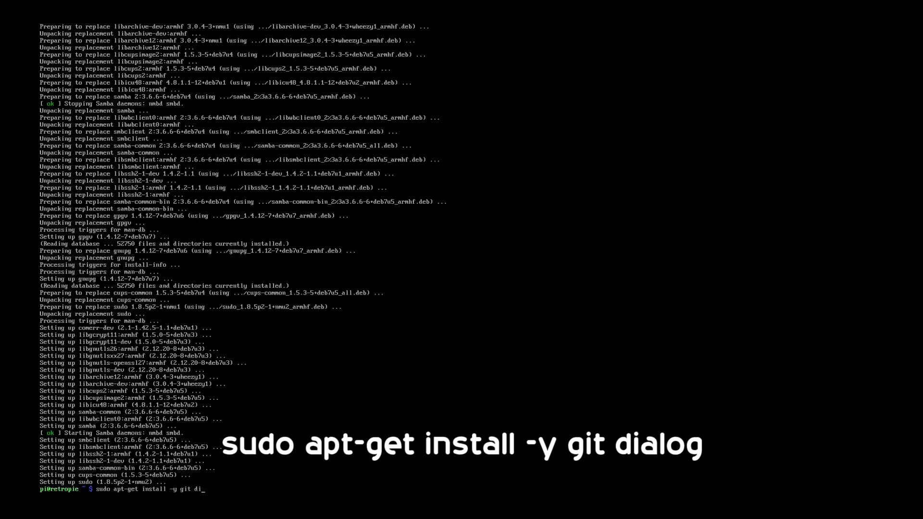
{"action": "type", "text": "alog"}
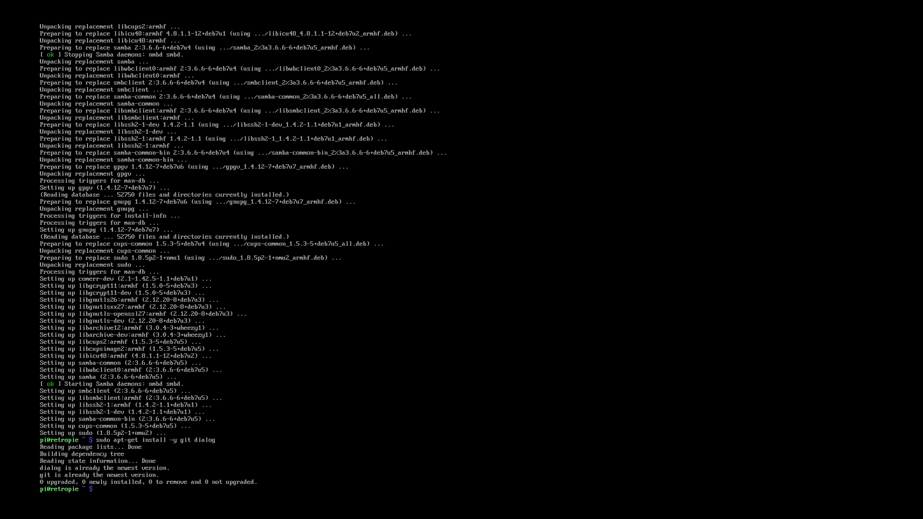
From the home folder run git clone --depth=0 of petrockblog/RetroPie-Setup.git; it reports the folder already exists.
{"action": "type", "text": "cd"}
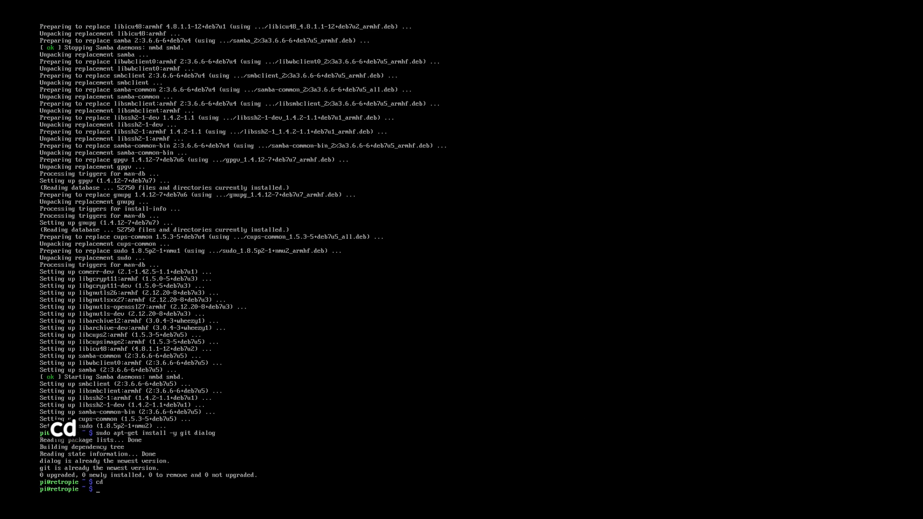
{"action": "type", "text": "git clone"}
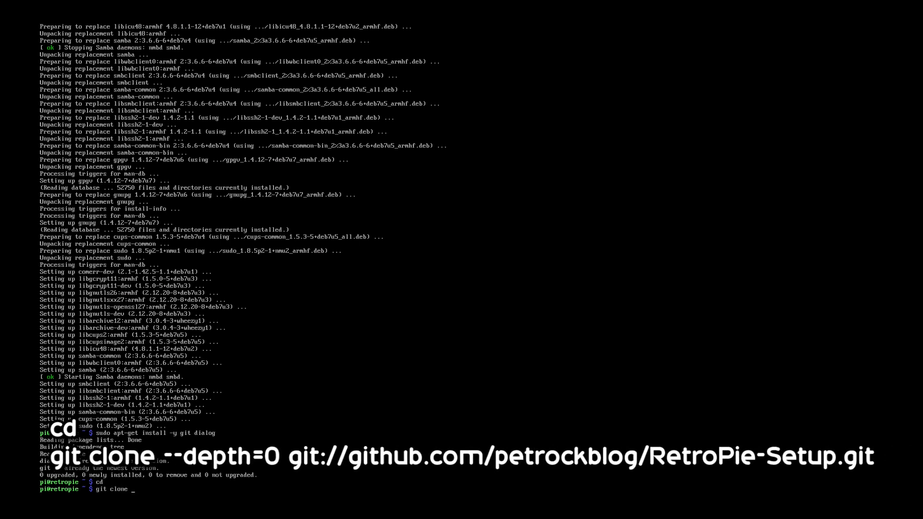
{"action": "type", "text": "--depth"}
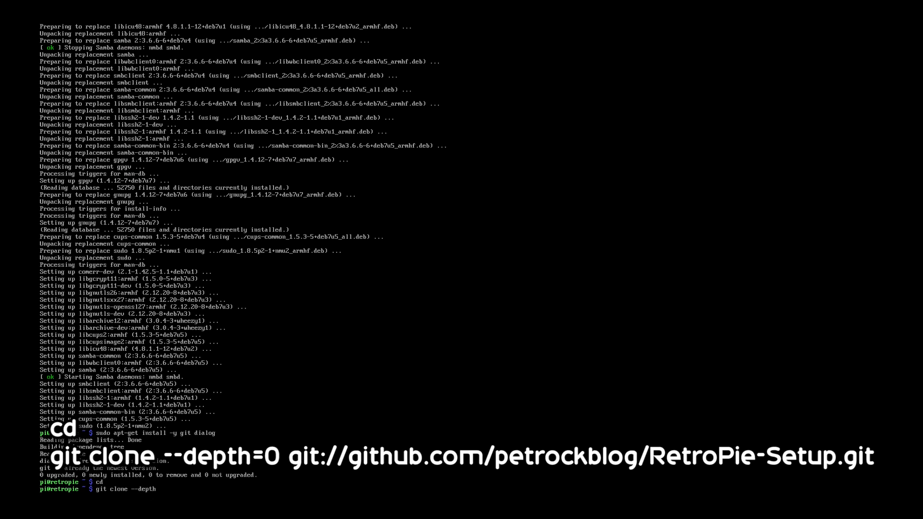
{"action": "type", "text": "=0 git:"}
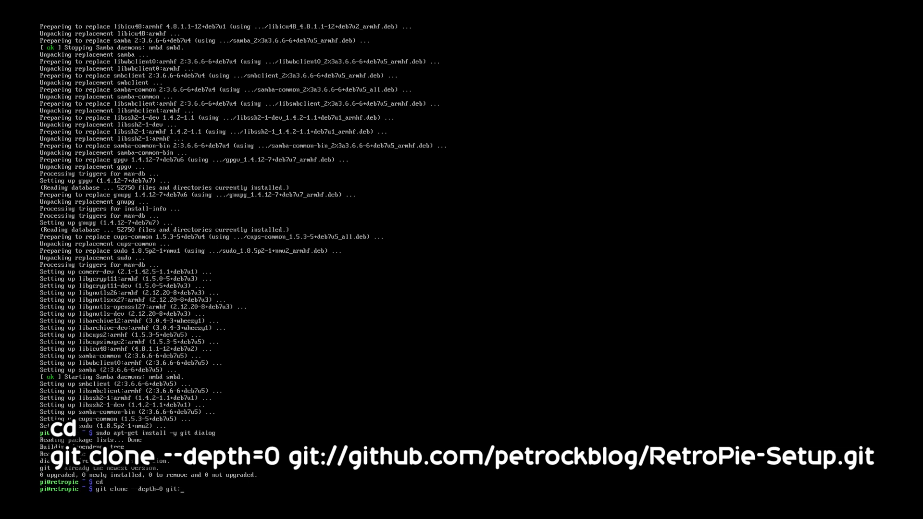
{"action": "type", "text": "//github.com/pe"}
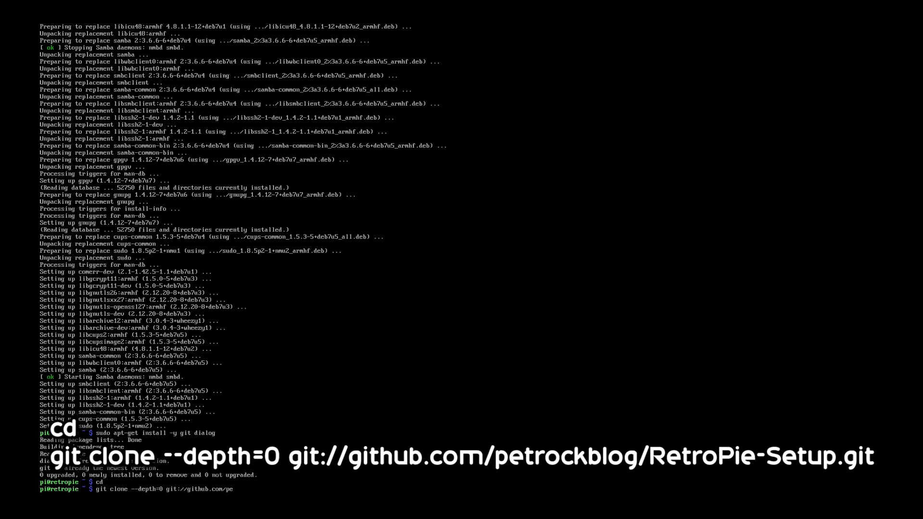
{"action": "type", "text": "trockblog/RetroPie-Setup"}
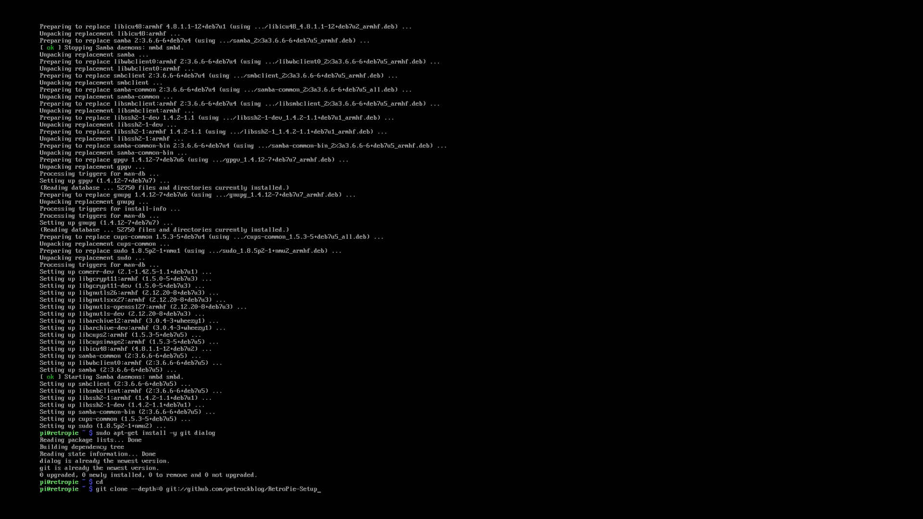
{"action": "type", "text": ".git"}
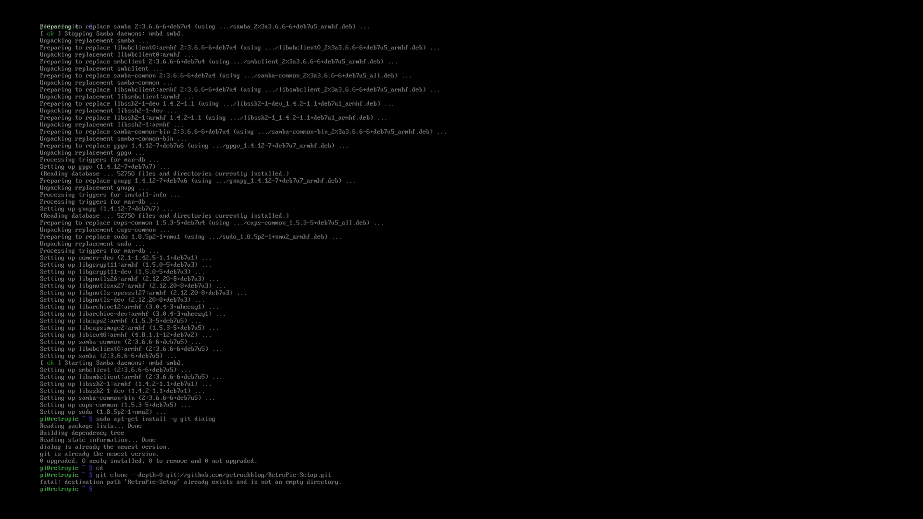
Enter RetroPie-Setup, chmod +x retropie_setup.sh and run it with sudo to reach the install menu.
{"action": "type", "text": "cd RetroPie-Setup"}
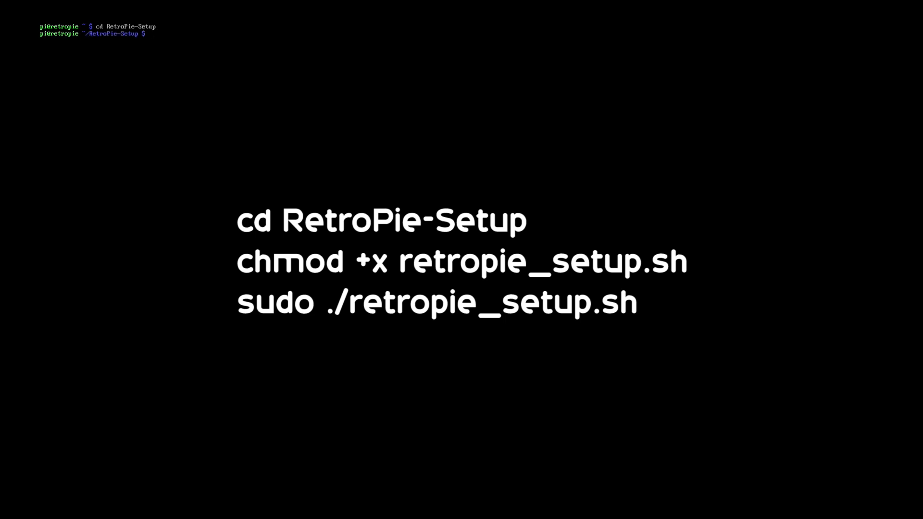
{"action": "type", "text": "chmod +x retropie_setup.sh"}
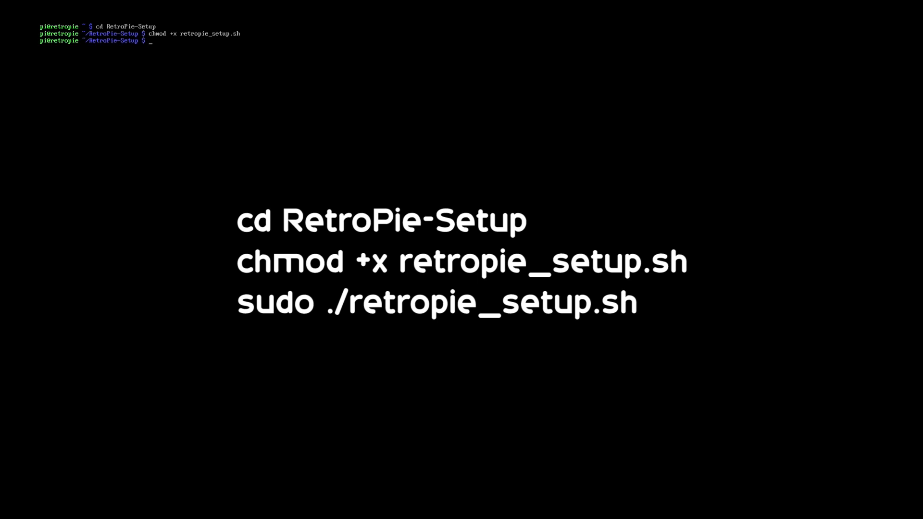
{"action": "type", "text": "sudo ./ret"}
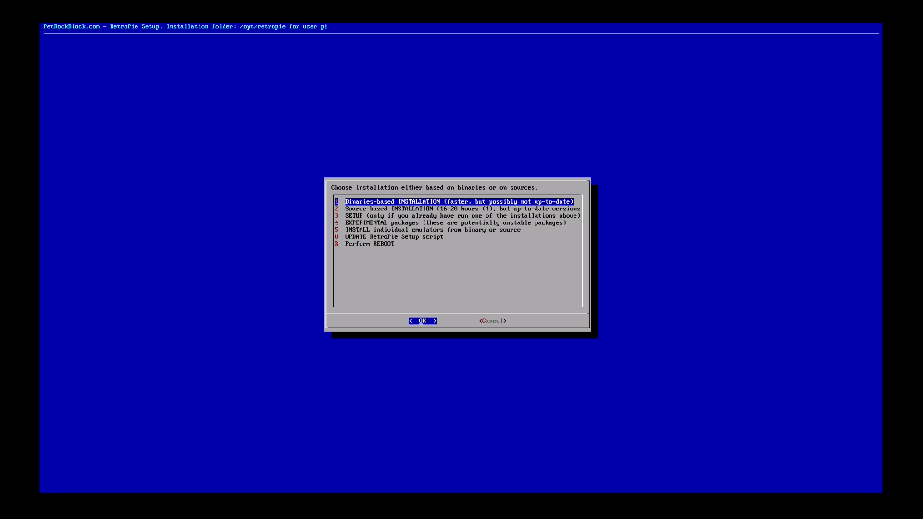
Run the binaries-based RetroPie installation through to the 'Finished tasks' message.
{"action": "left_click", "coordinate": [422, 320]}
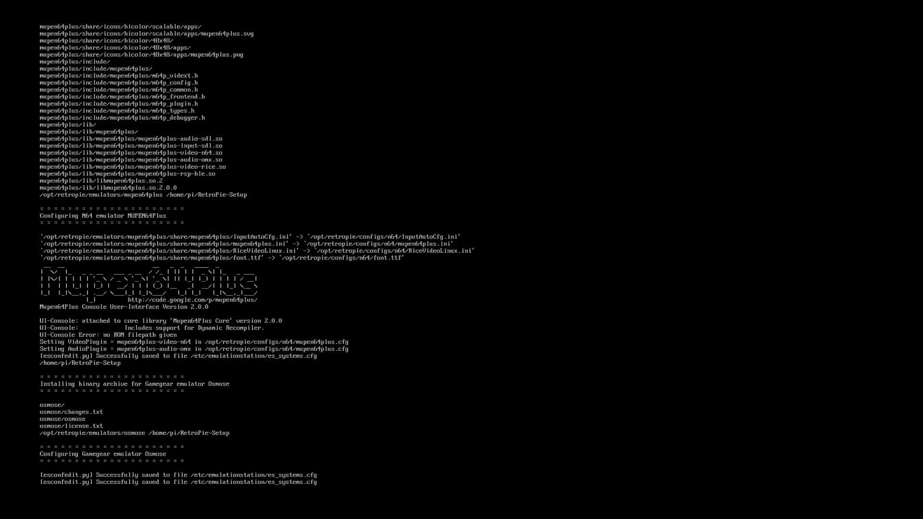
{"action": "scroll", "scroll_direction": "down", "scroll_amount": 3}
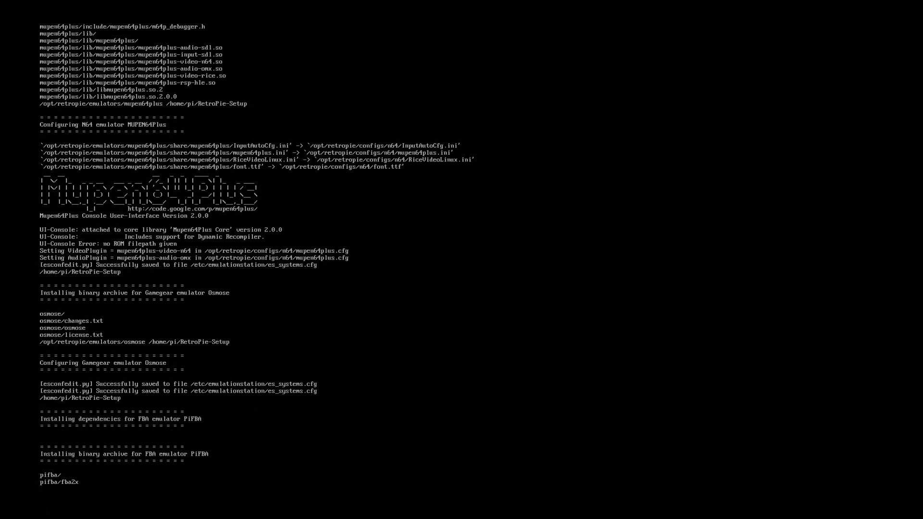
{"action": "scroll", "scroll_direction": "down", "scroll_amount": 3}
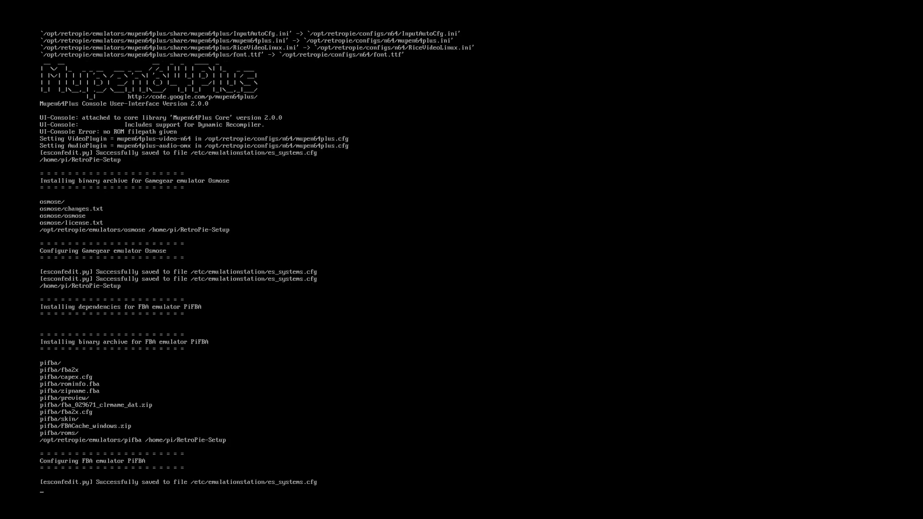
{"action": "scroll", "scroll_direction": "down", "scroll_amount": 3}
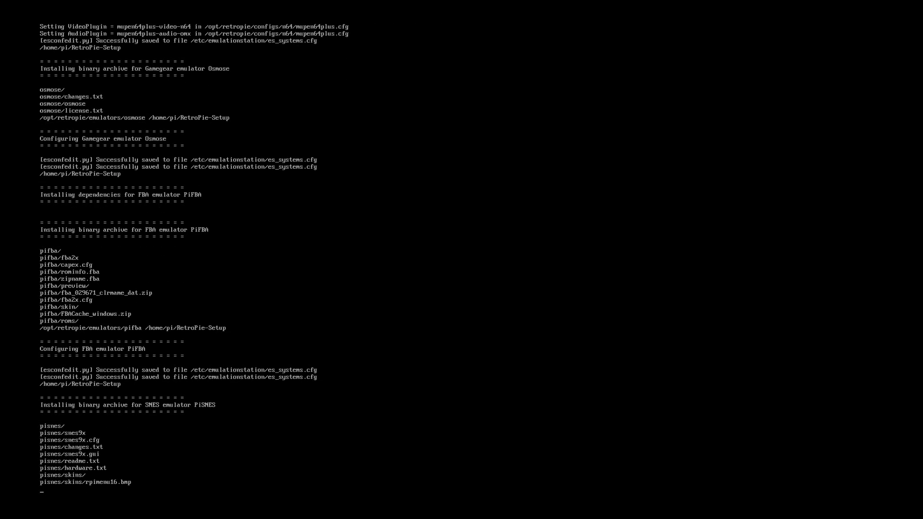
{"action": "scroll", "scroll_direction": "down", "scroll_amount": 3}
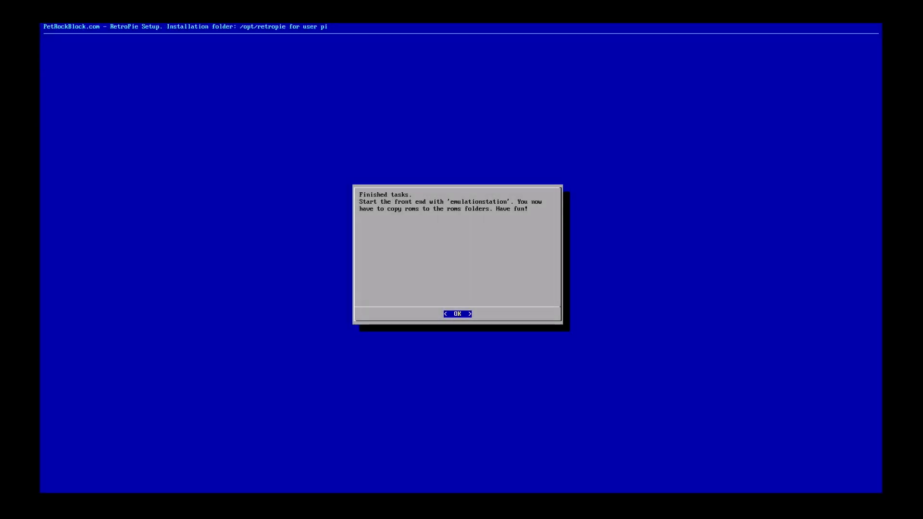
Under SETUP choose 302 Auto-start EmulationStation at boot, then cancel out to the command prompt.
{"action": "left_click", "coordinate": [456, 314]}
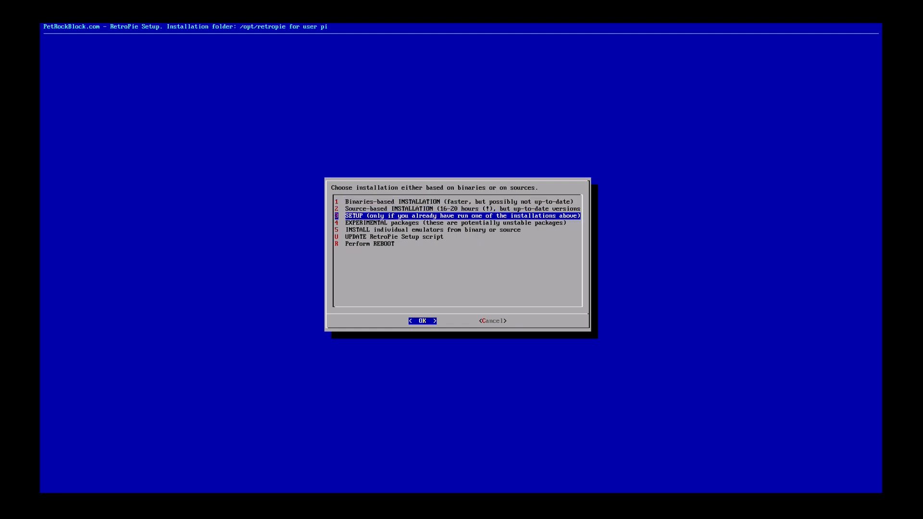
{"action": "left_click", "coordinate": [421, 320]}
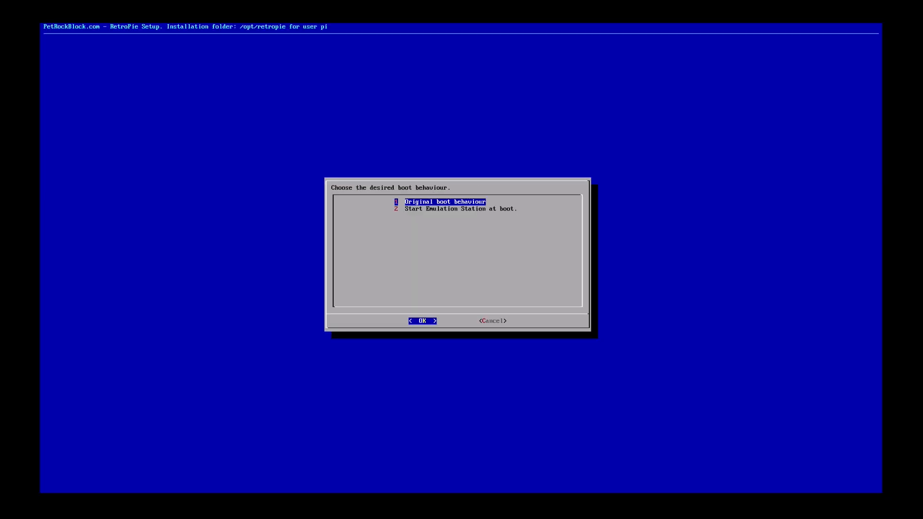
{"action": "key", "text": "Down"}
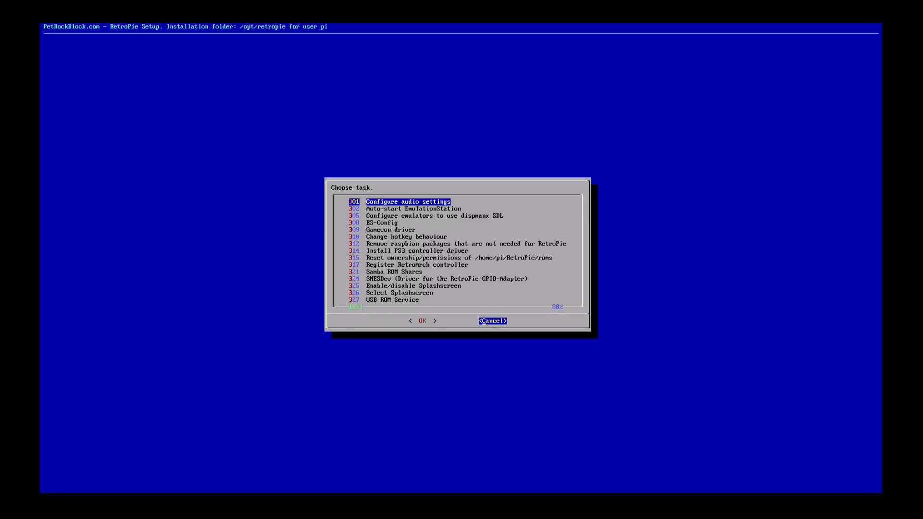
{"action": "left_click", "coordinate": [492, 321]}
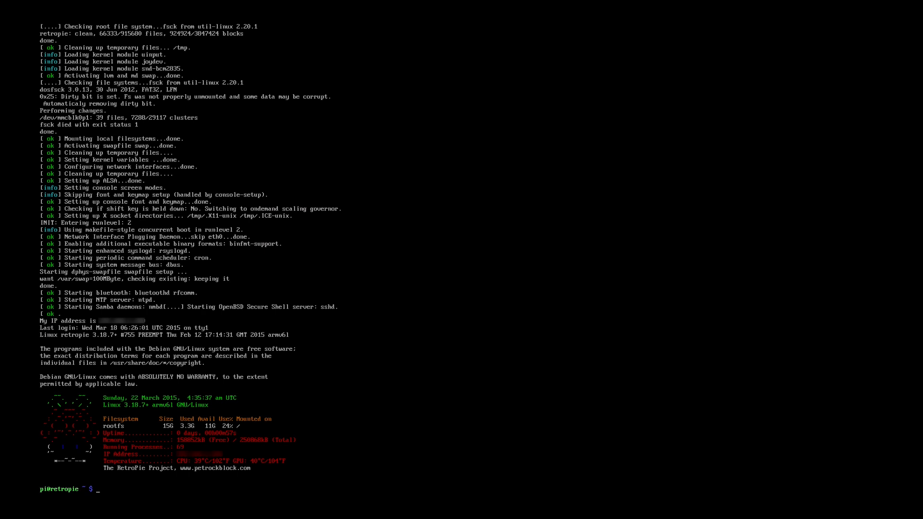
Start emulationstation from the pi@retropie prompt, then move to the Windows desktop.
{"action": "type", "text": "emulations"}
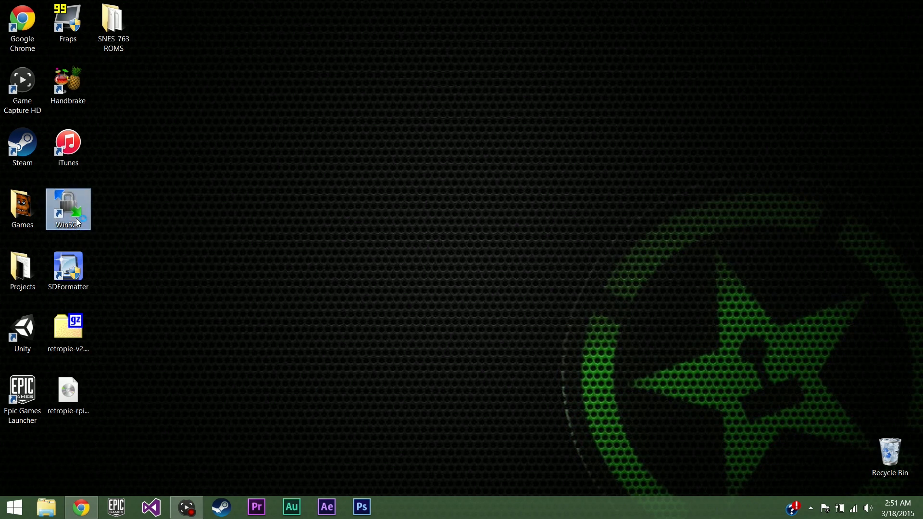
Launch WinSCP from its desktop shortcut and log in to the saved Raspberry Pi session.
{"action": "double_click", "coordinate": [67, 208]}
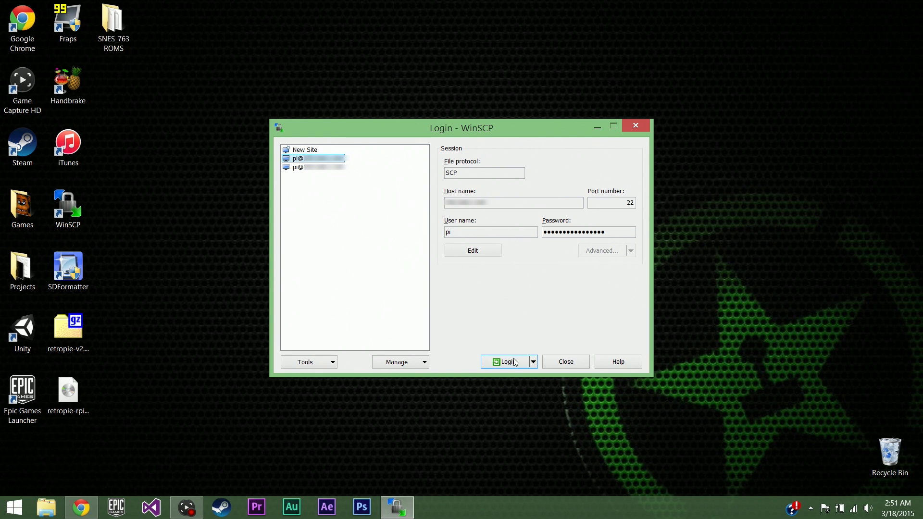
{"action": "left_click", "coordinate": [506, 361]}
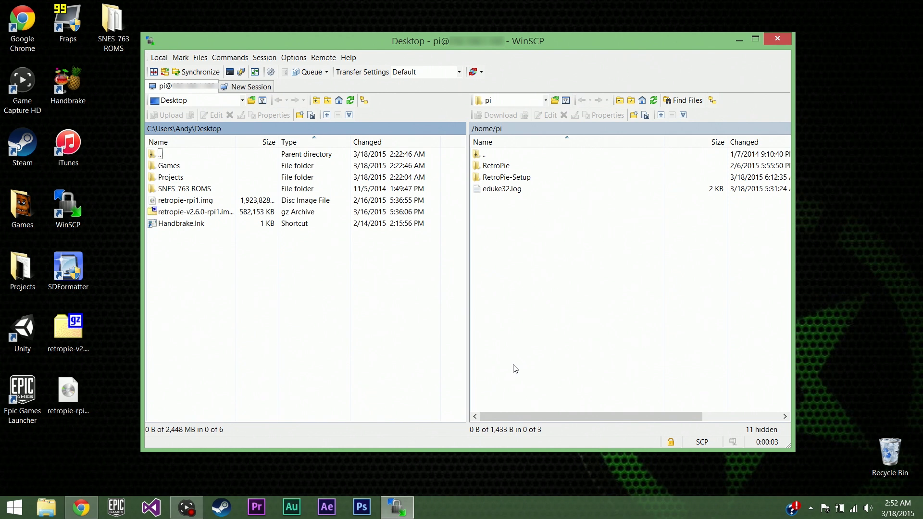
{"action": "mouse_move", "coordinate": [510, 366]}
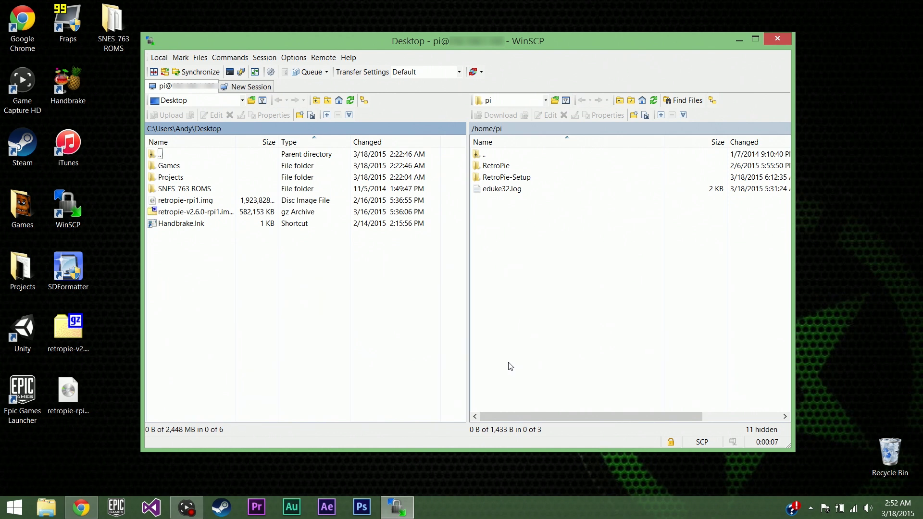
Show the PC's SNES_763 ROMS folder beside the Pi's RetroPie/roms/snes folder.
{"action": "left_click", "coordinate": [184, 188]}
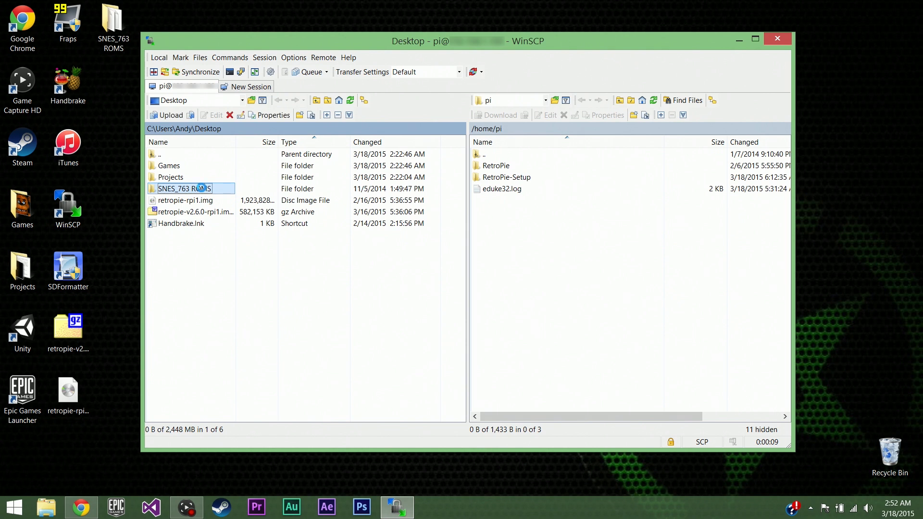
{"action": "double_click", "coordinate": [184, 188]}
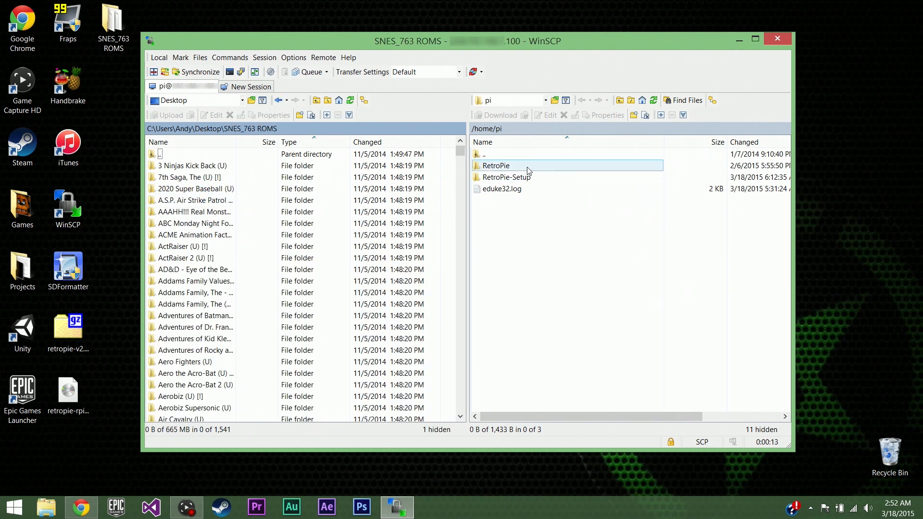
{"action": "double_click", "coordinate": [496, 166]}
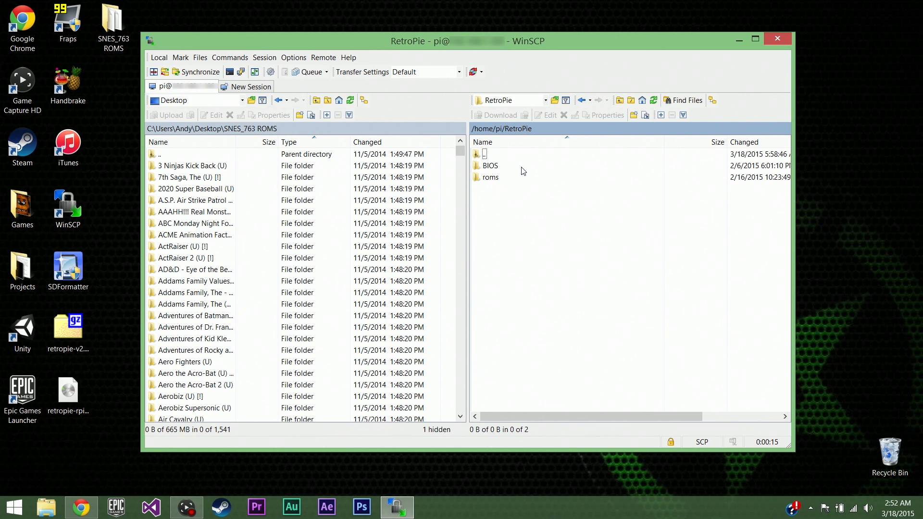
{"action": "left_click", "coordinate": [490, 177]}
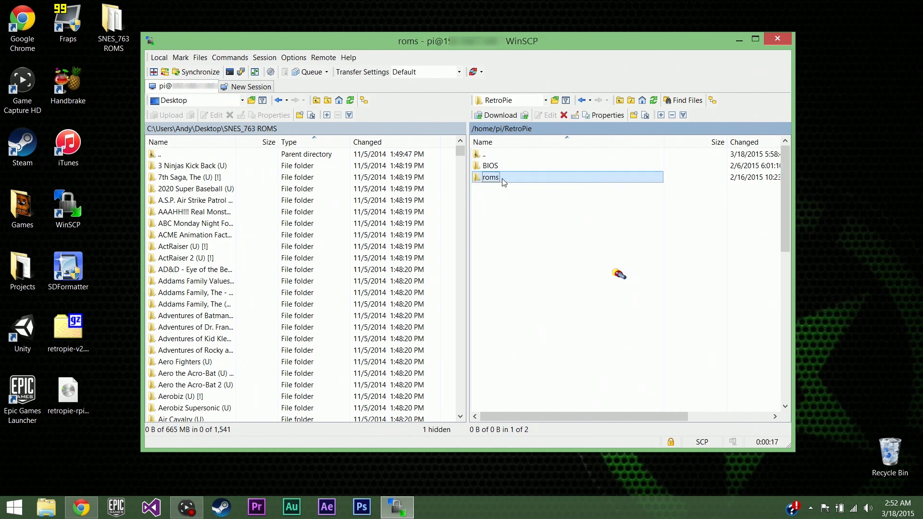
{"action": "double_click", "coordinate": [490, 177]}
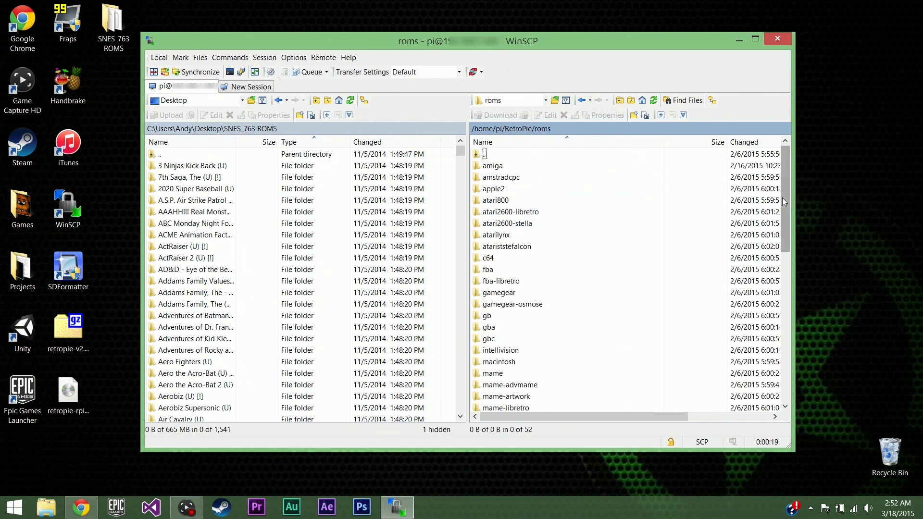
{"action": "scroll", "scroll_direction": "down", "scroll_amount": 3}
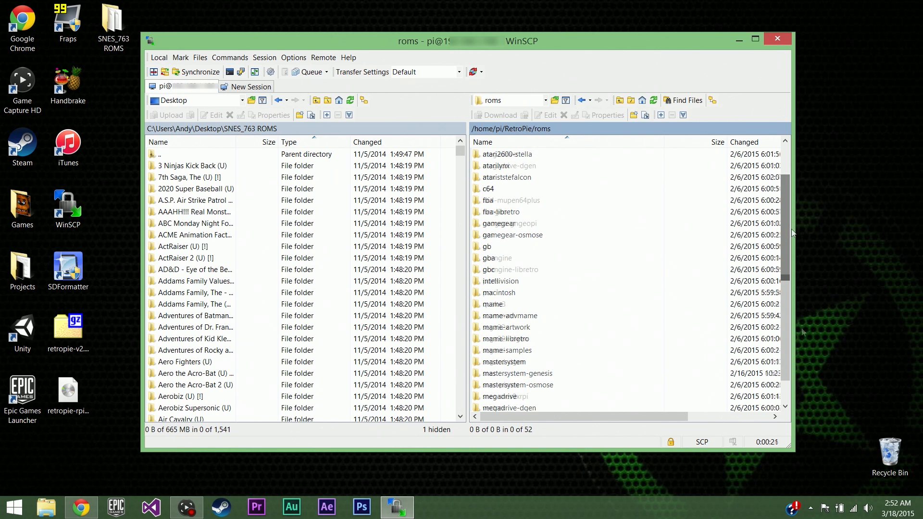
{"action": "scroll", "scroll_direction": "down", "scroll_amount": 3}
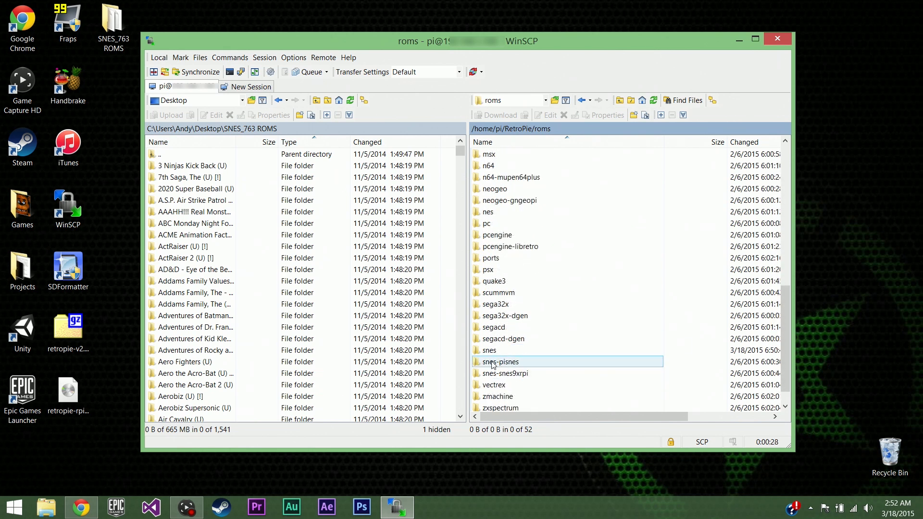
{"action": "double_click", "coordinate": [489, 350]}
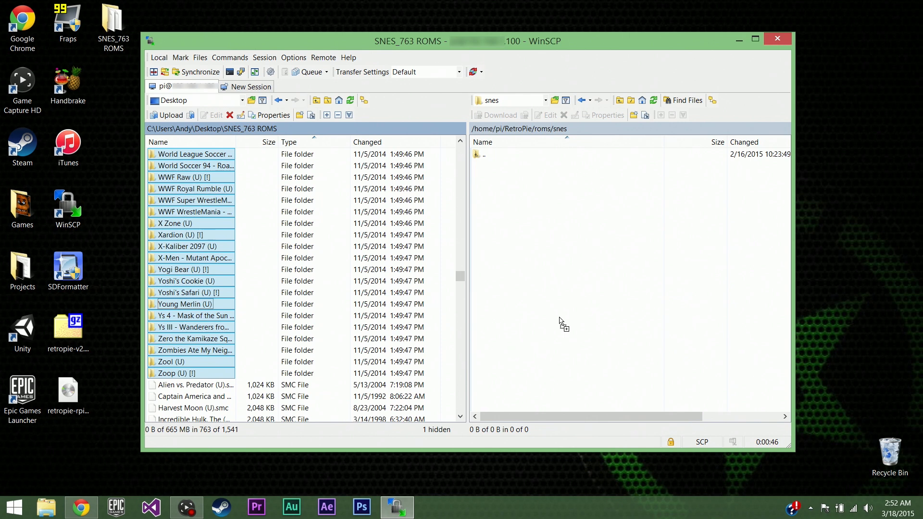
Confirm copying the 763 ROM folders into roms/snes and view them under Super Nintendo in EmulationStation.
{"action": "left_click", "coordinate": [169, 114]}
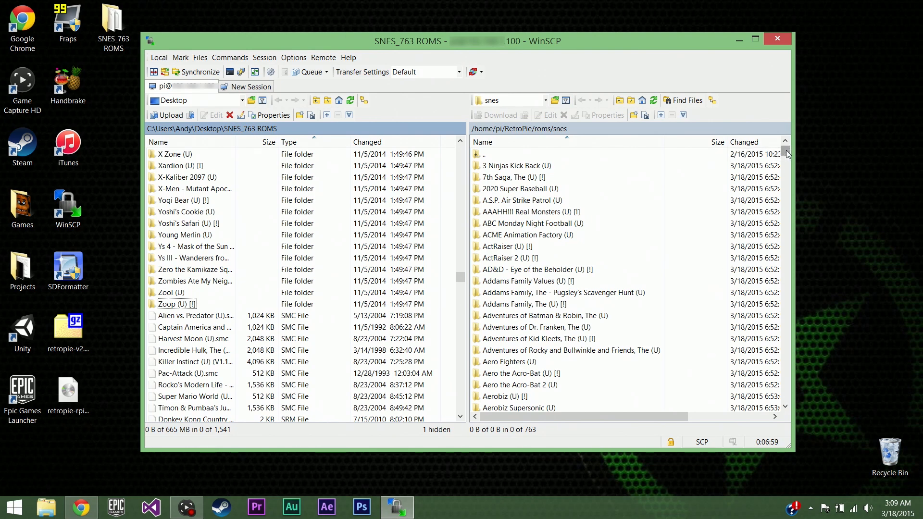
{"action": "scroll", "scroll_direction": "down", "scroll_amount": 3}
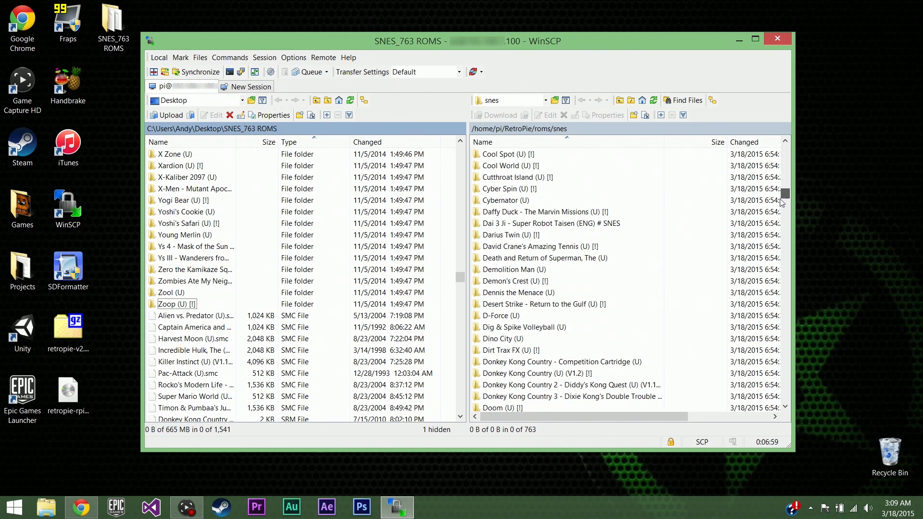
{"action": "scroll", "scroll_direction": "down", "scroll_amount": 3}
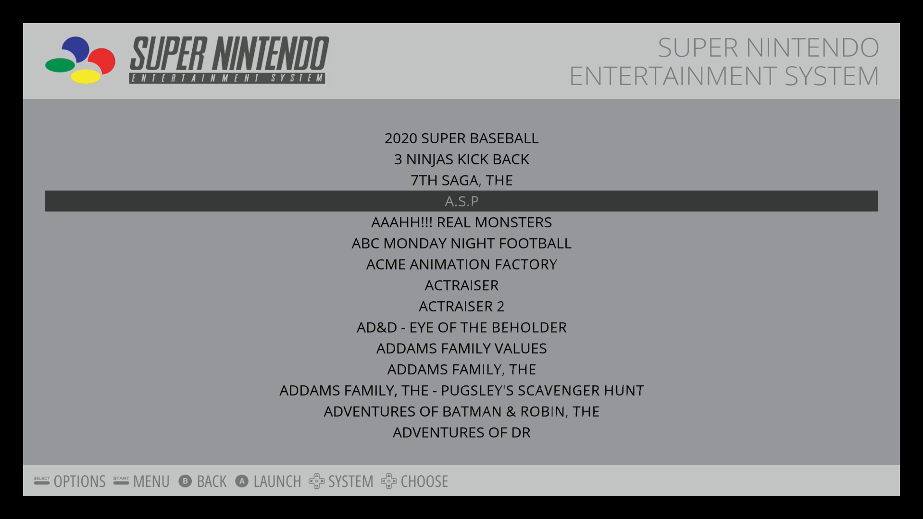
Scroll the Super Nintendo list down to F-ZERO and launch it.
{"action": "scroll", "scroll_direction": "down", "scroll_amount": 3}
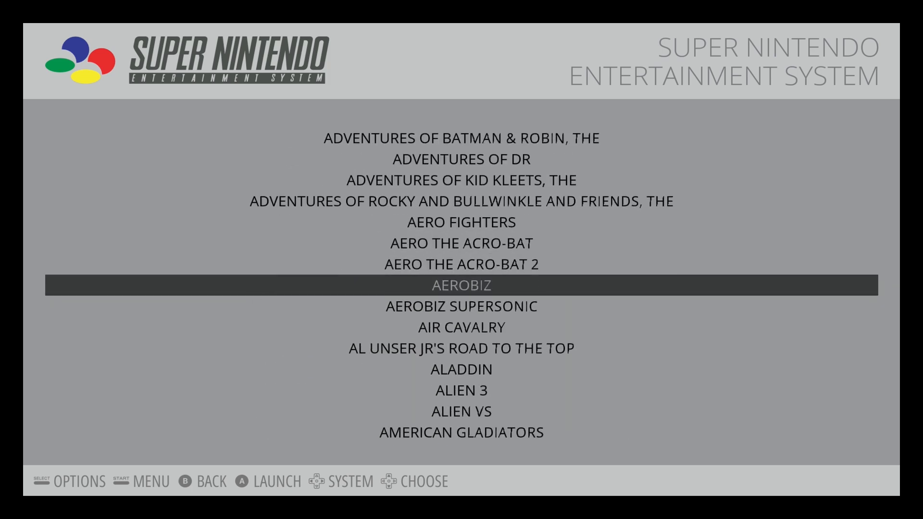
{"action": "scroll", "scroll_direction": "down", "scroll_amount": 3}
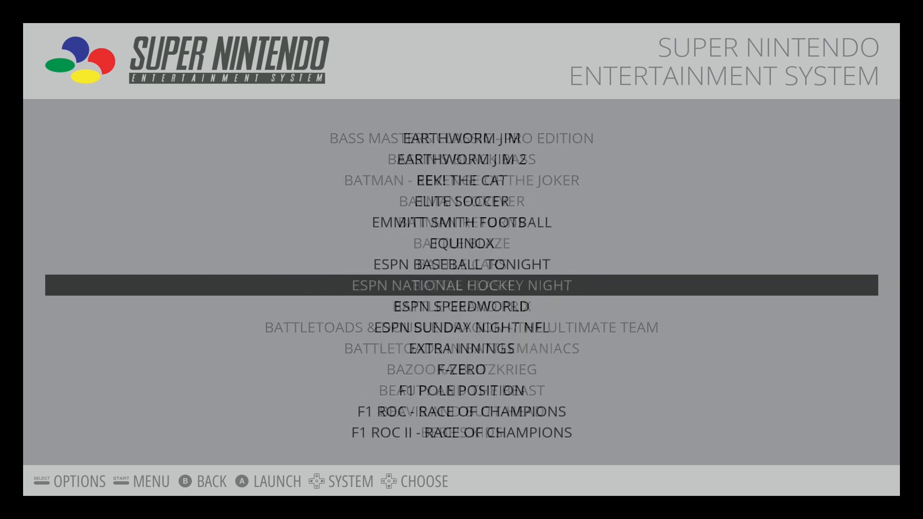
{"action": "scroll", "scroll_direction": "down", "scroll_amount": 3}
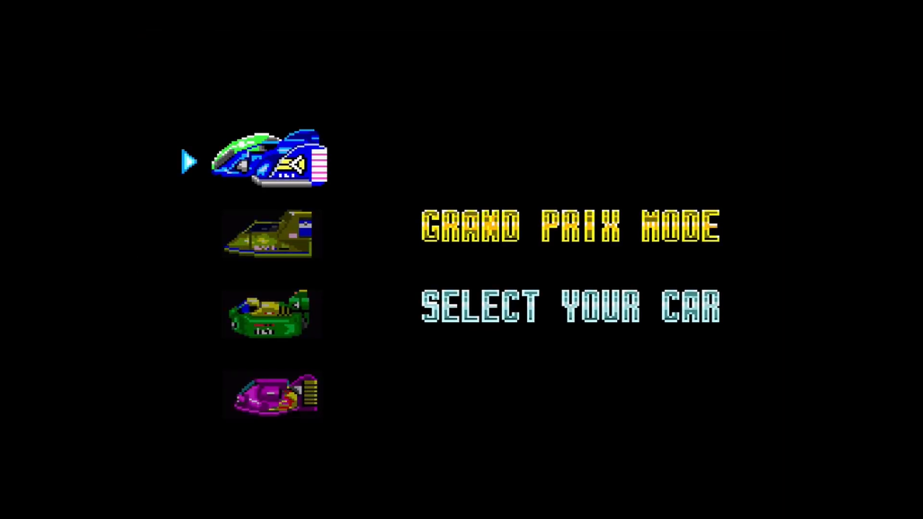
Select the Blue Falcon car and confirm YES to reach the Knight League / Beginner selection.
{"action": "left_click", "coordinate": [271, 158]}
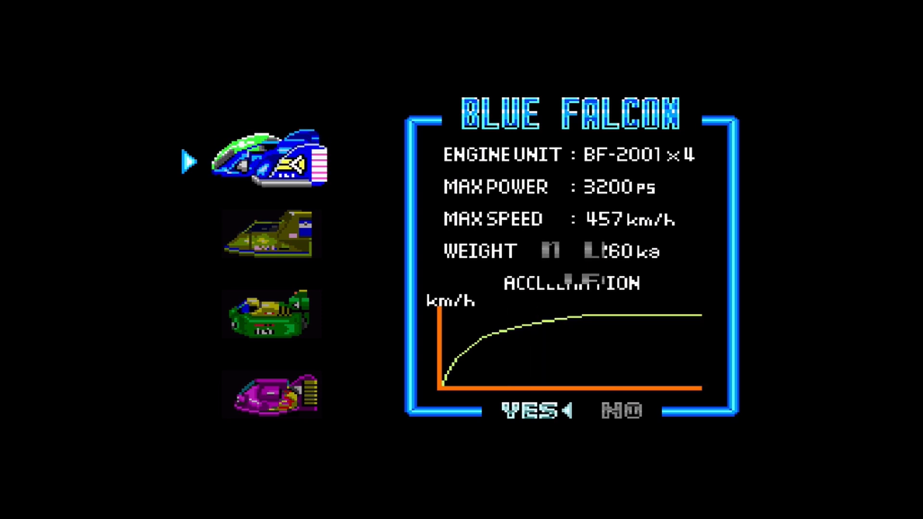
{"action": "left_click", "coordinate": [529, 410]}
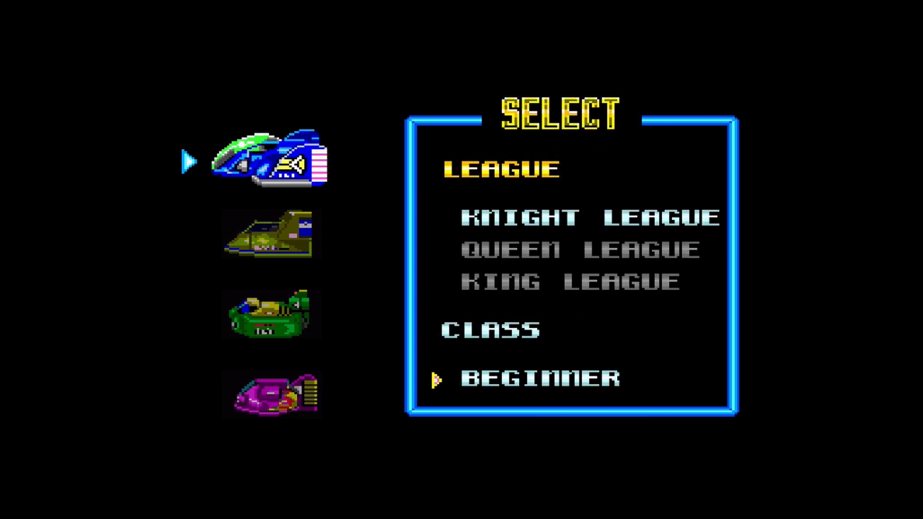